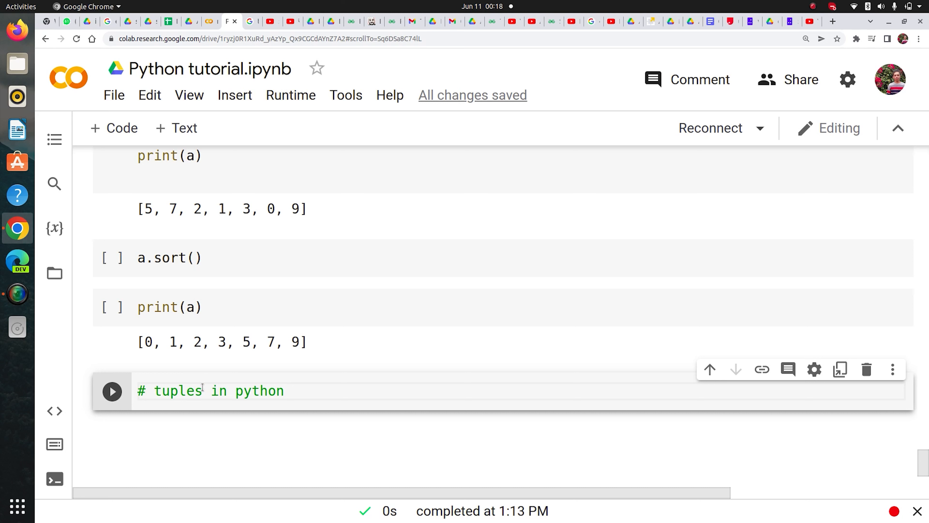
# Write a = () and print(a) under the tuples comment and run it, outputting ()
pyautogui.doubleClick(178, 391)
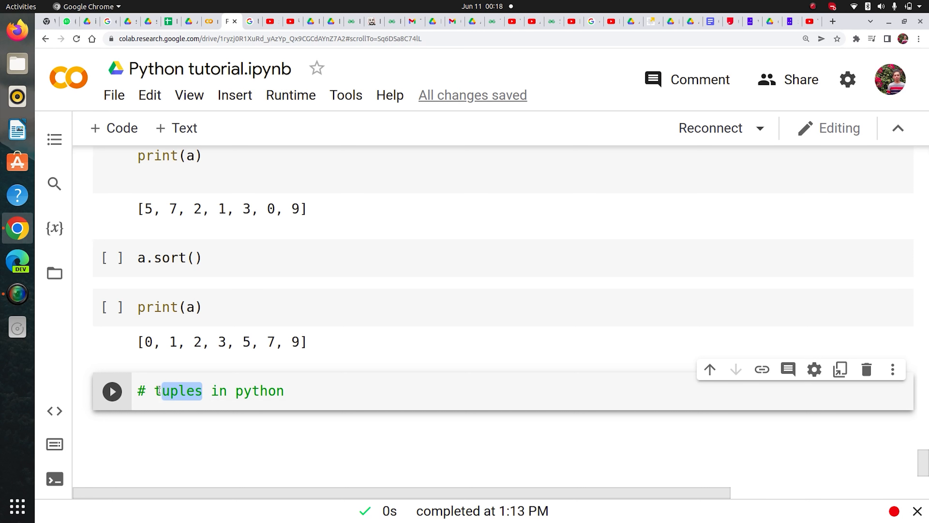
pyautogui.doubleClick(178, 390)
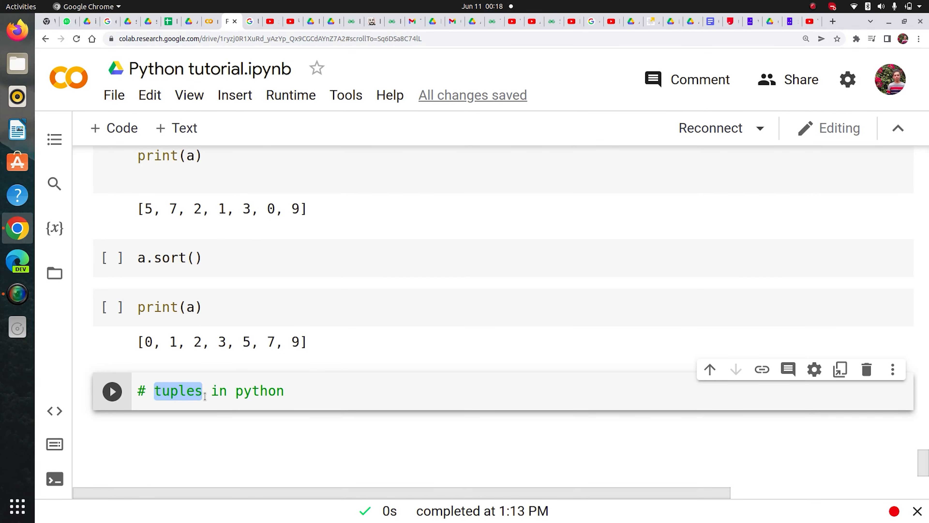
pyautogui.click(296, 391)
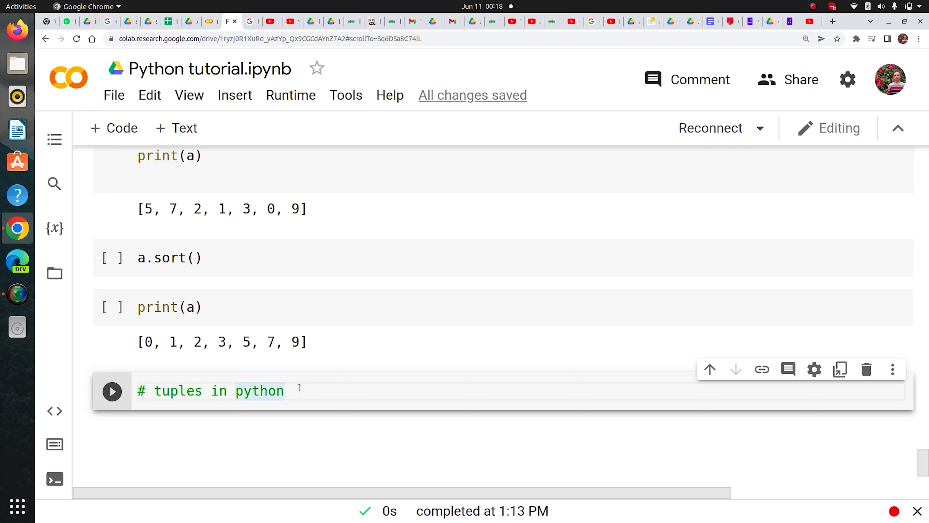
pyautogui.write('a =')
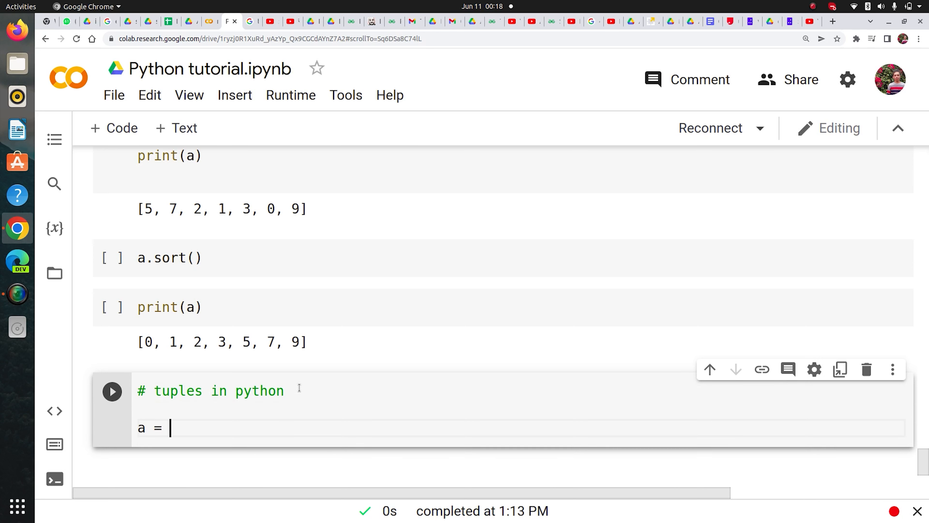
pyautogui.write('()')
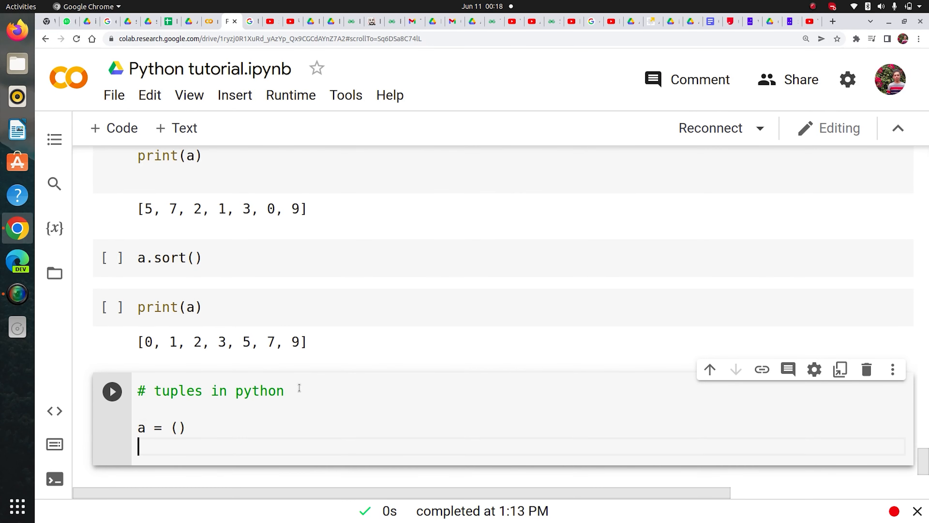
pyautogui.write('print(a')
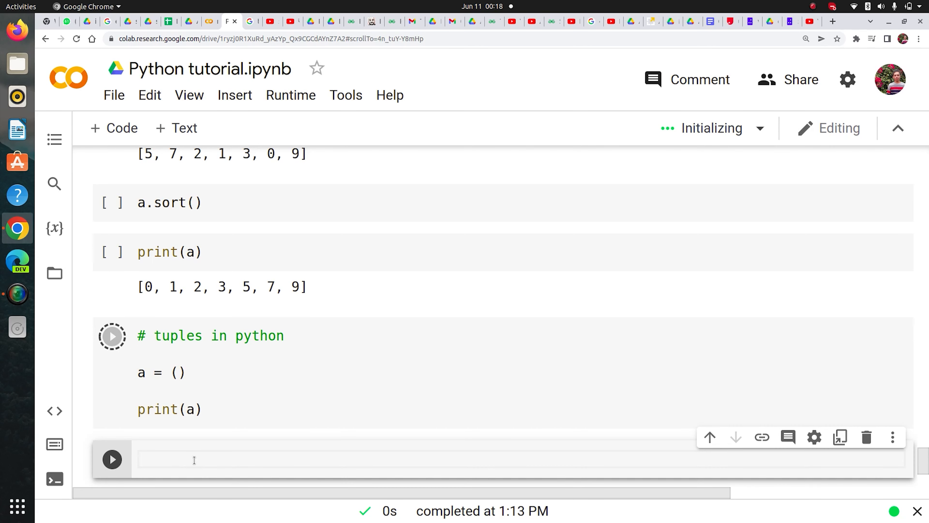
pyautogui.write('a[')
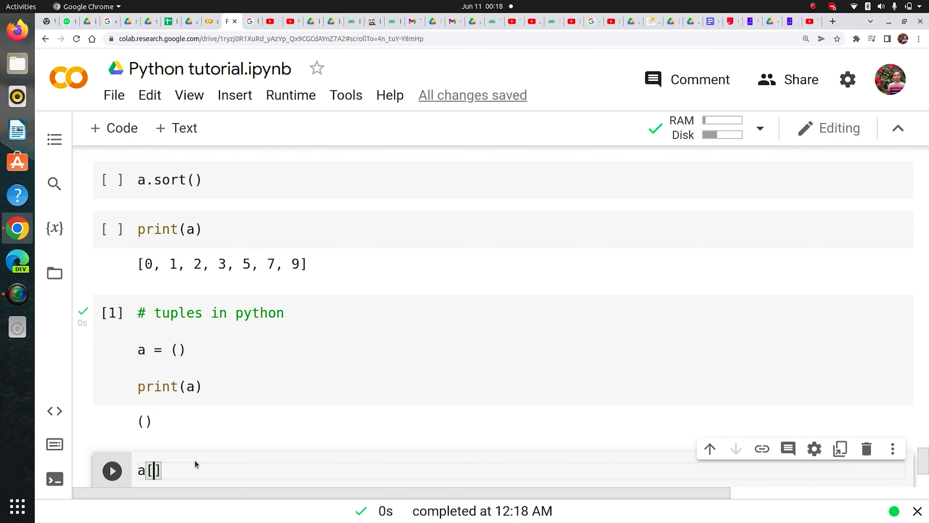
pyautogui.write('0')
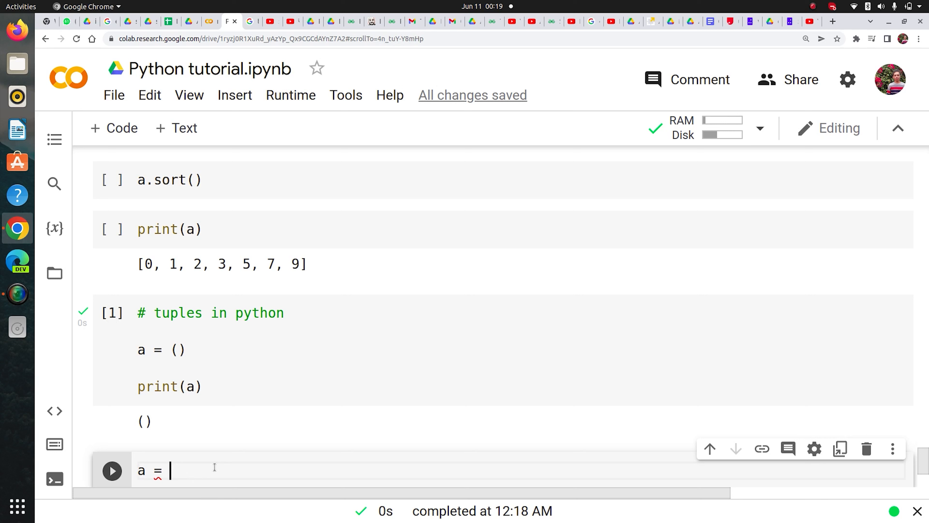
# Set a = (2, 3, 4) and start a print labelled 'a before appending'
pyautogui.write('(2,')
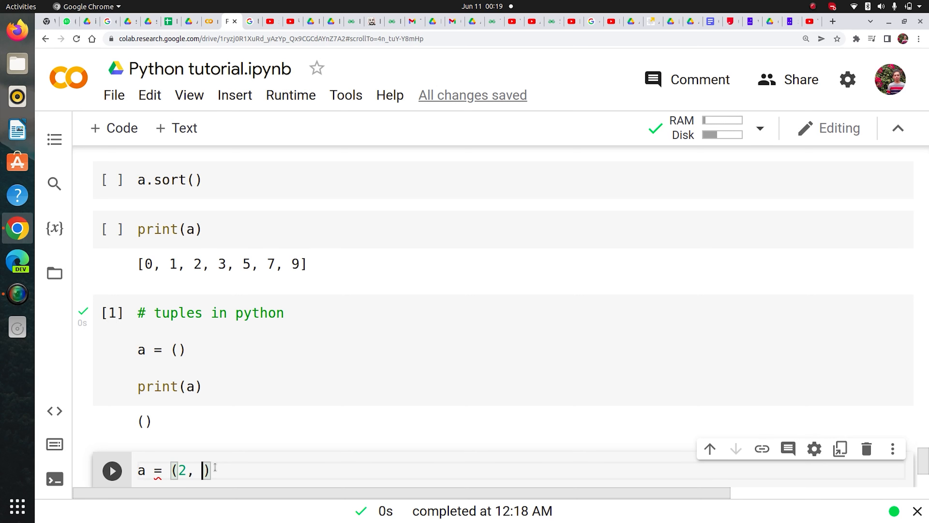
pyautogui.write('3, 4')
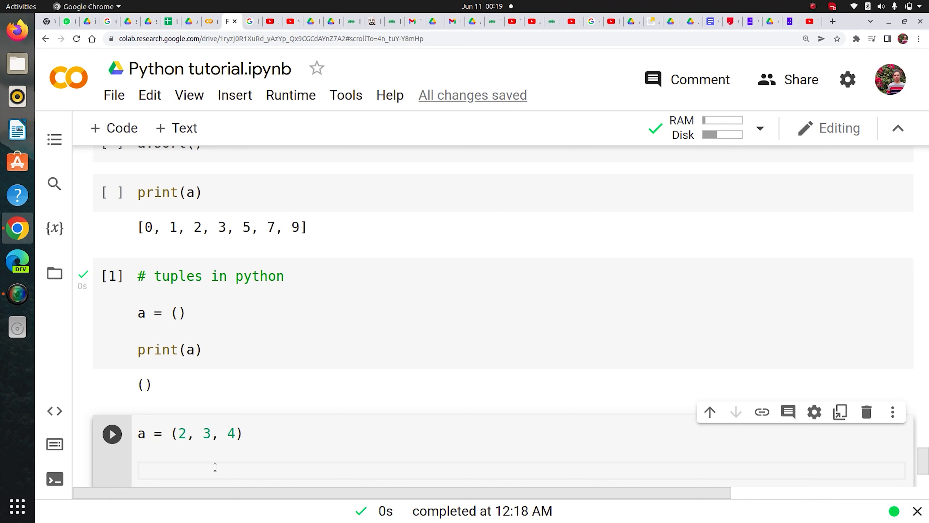
pyautogui.write('a[')
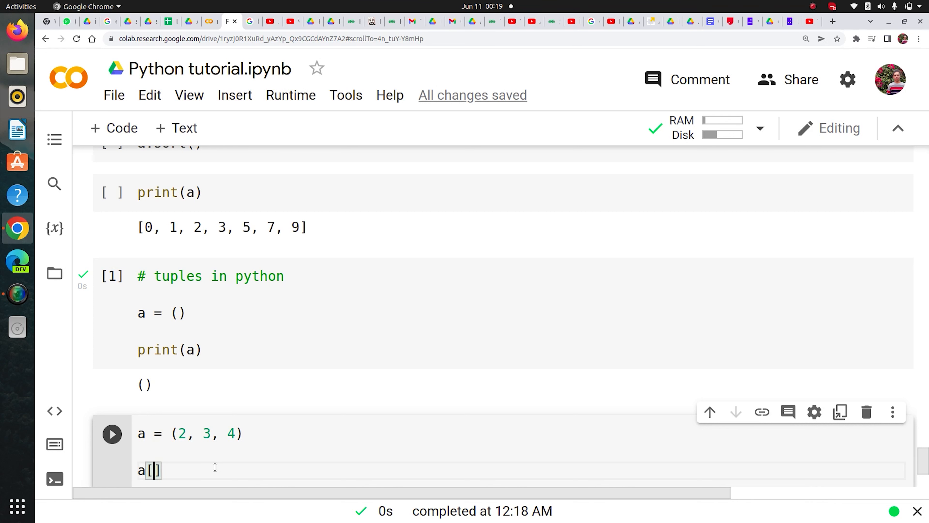
pyautogui.write("print('")
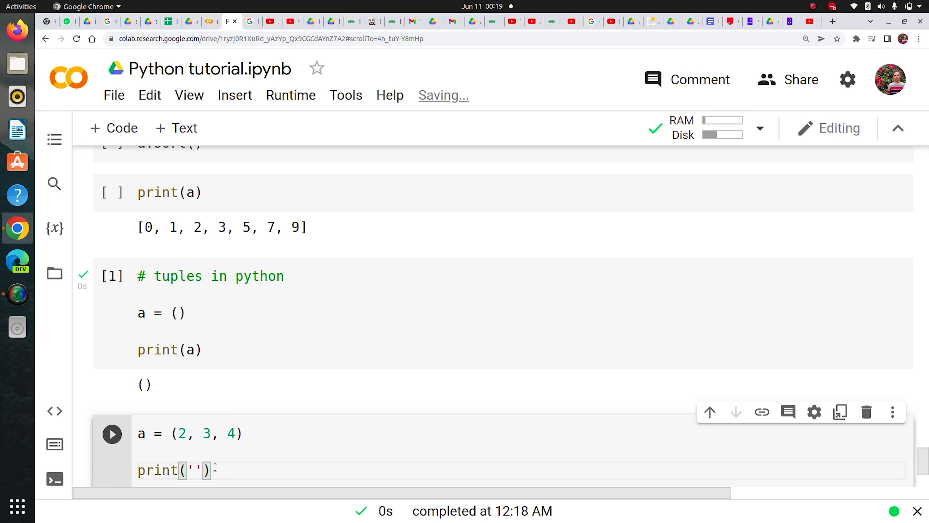
pyautogui.write('a before')
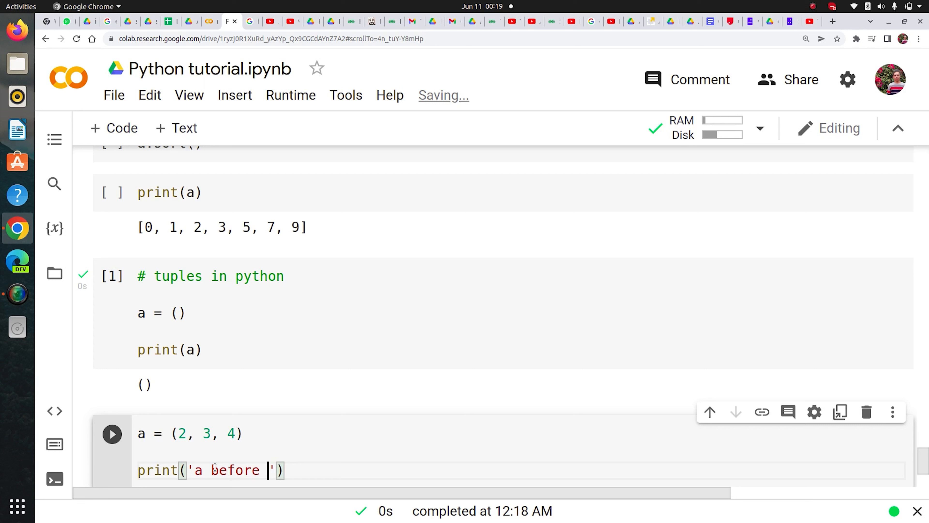
pyautogui.write('appending:')
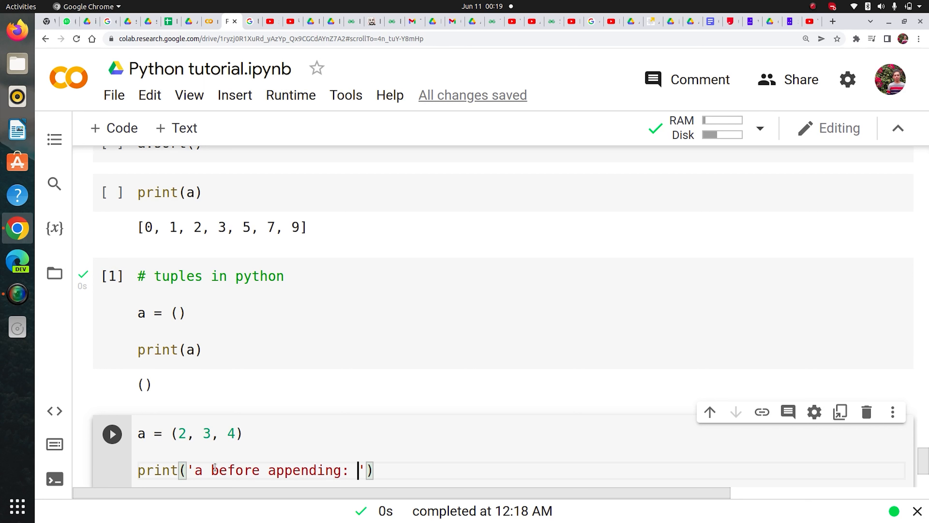
# Complete print('a before appending: {}'.format(a)) and run the cell
pyautogui.write(', a')
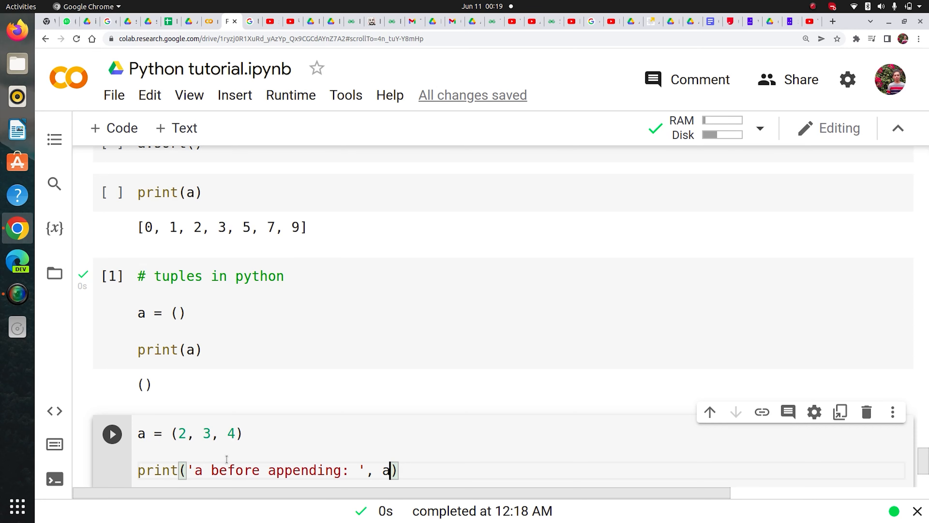
pyautogui.scroll(-3)
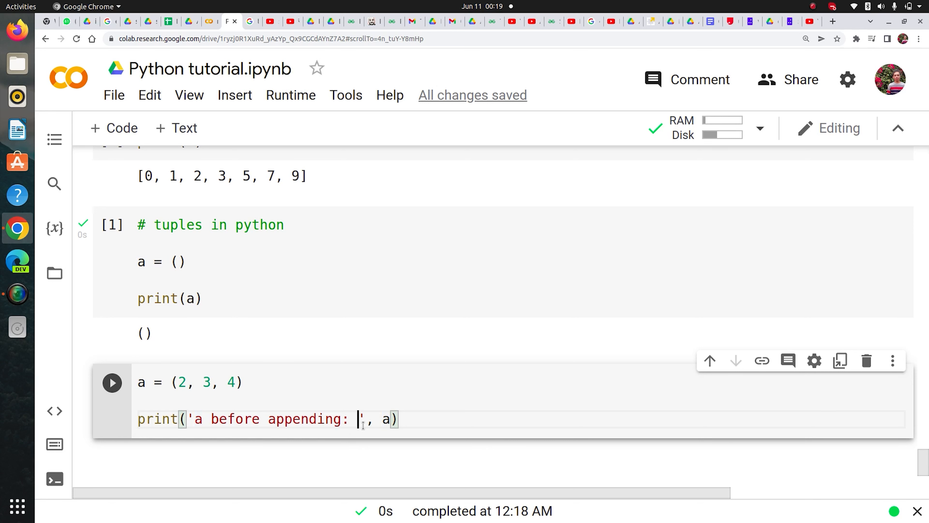
pyautogui.write('{}')
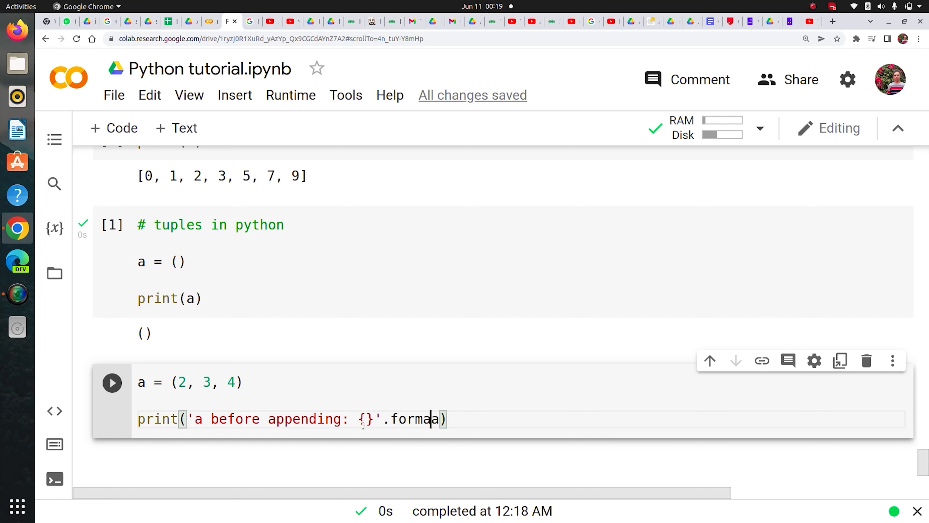
pyautogui.write('(a')
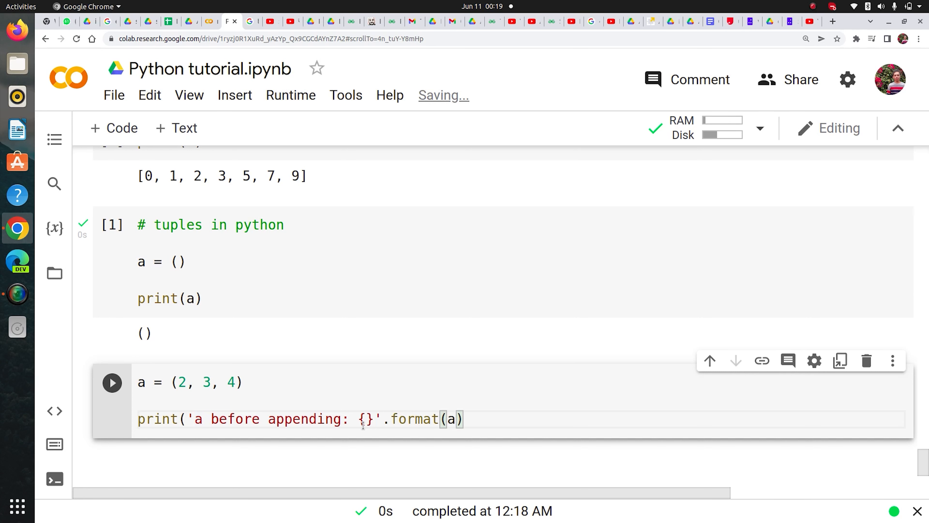
pyautogui.write(')')
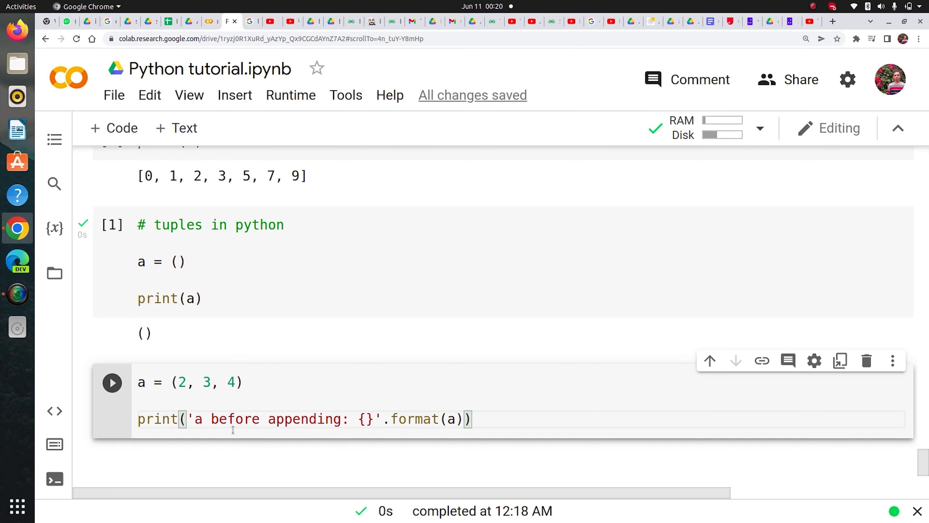
pyautogui.click(365, 419)
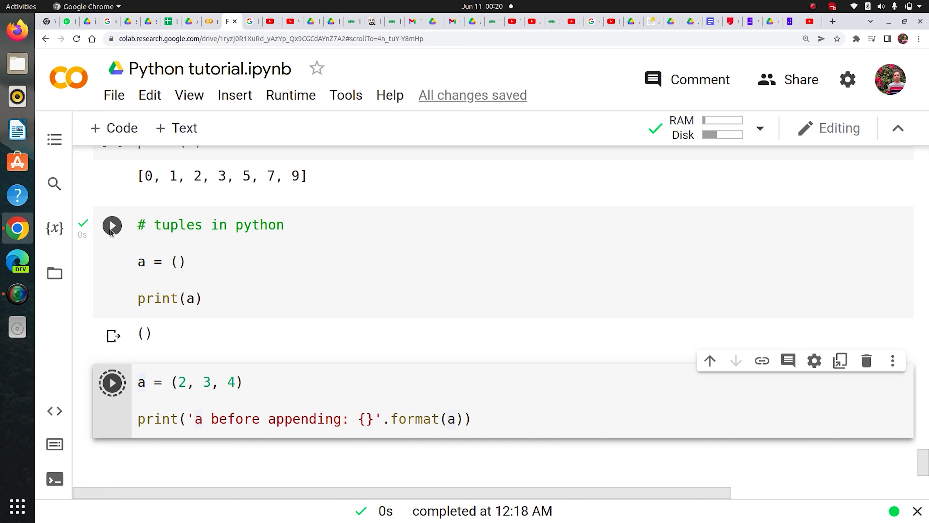
# Run a[0] = 10 on the tuple, raising the TypeError about item assignment
pyautogui.click(112, 382)
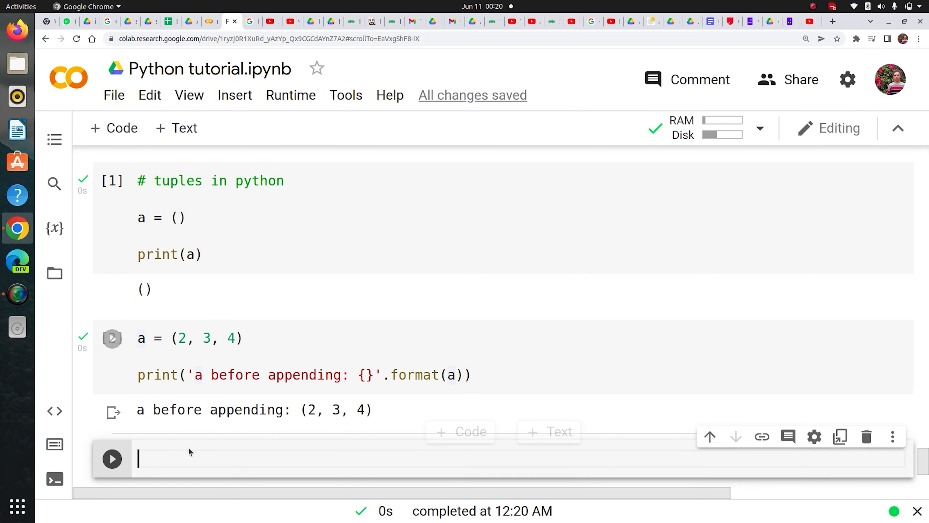
pyautogui.click(112, 339)
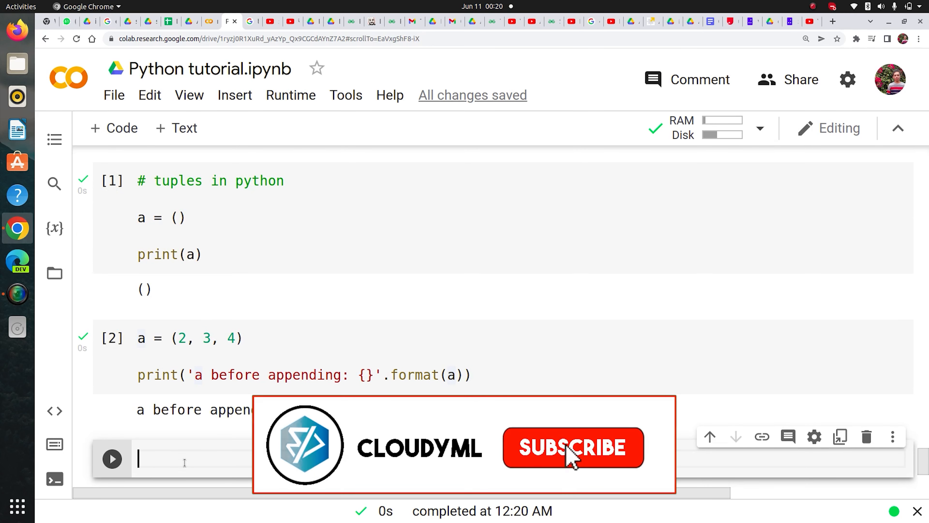
pyautogui.write('a[]')
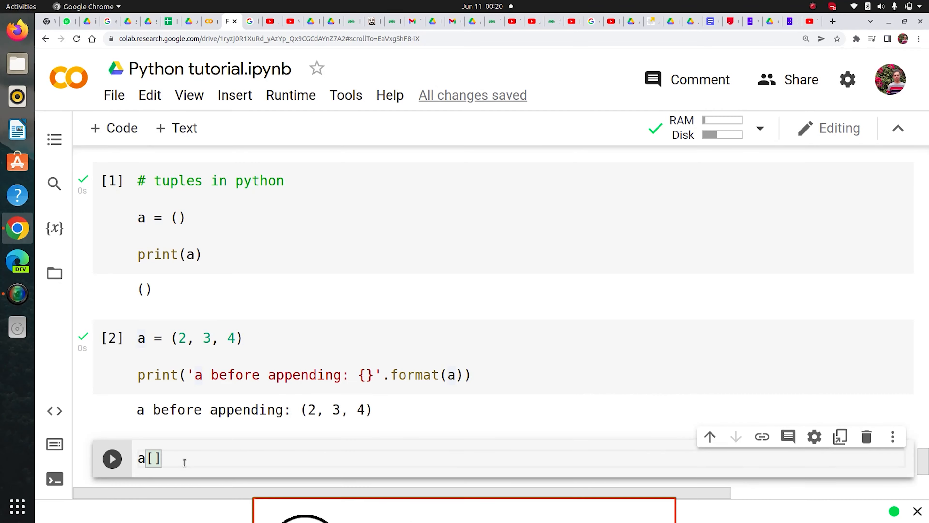
pyautogui.write('0] =')
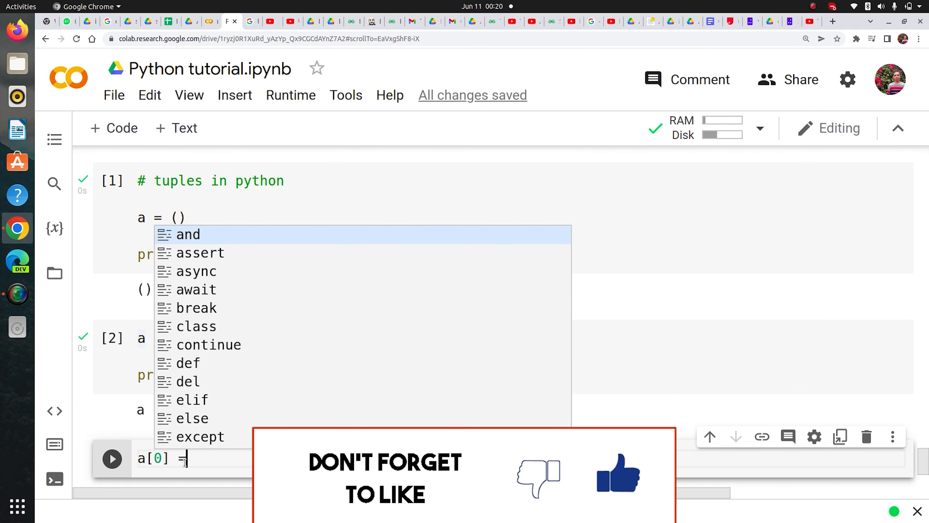
pyautogui.write('10')
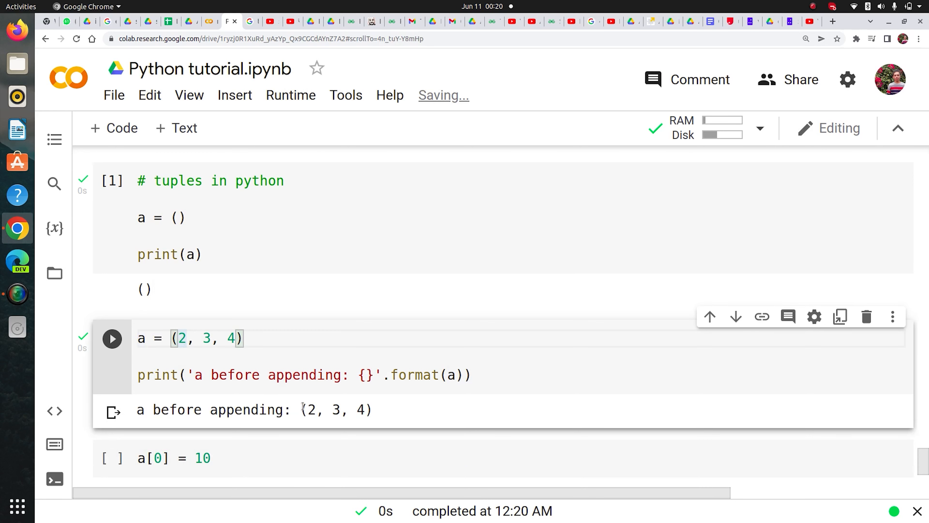
pyautogui.click(111, 338)
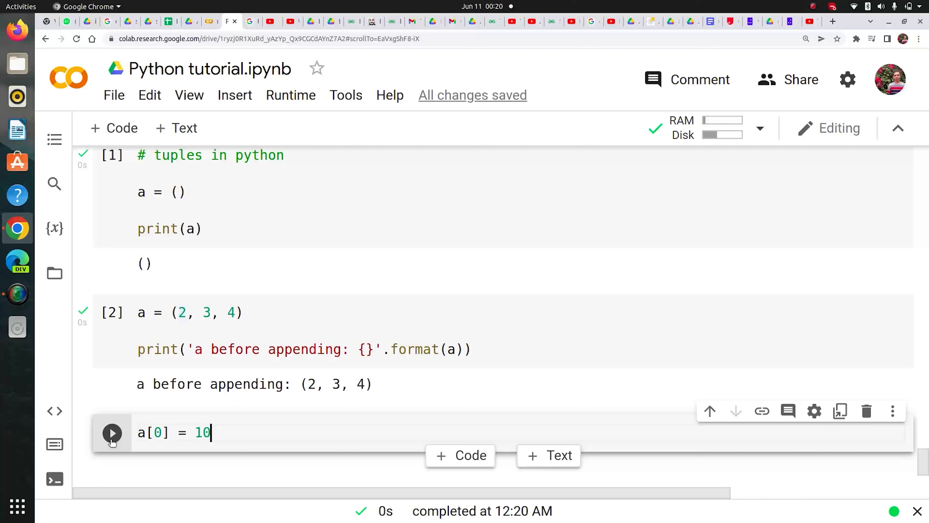
pyautogui.click(112, 432)
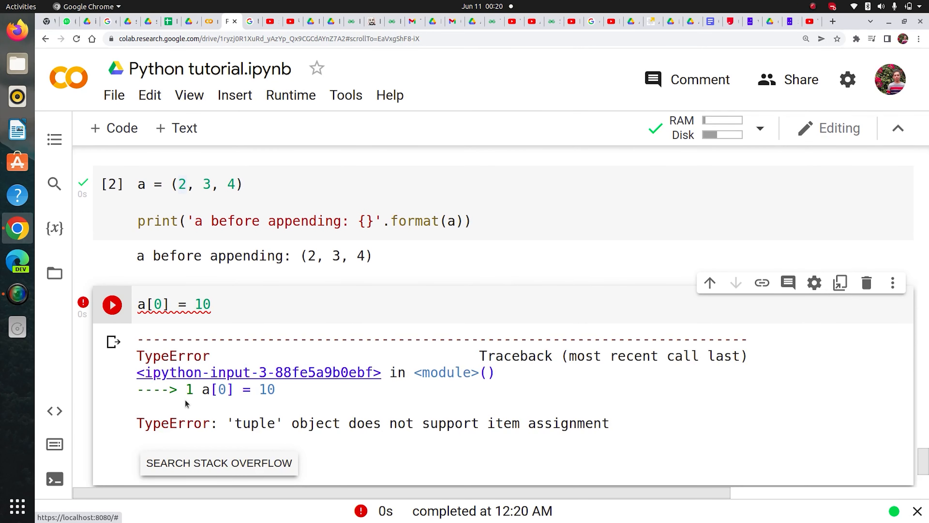
# Highlight 'tuple' object does not support item assignment in the error message
pyautogui.doubleClick(255, 423)
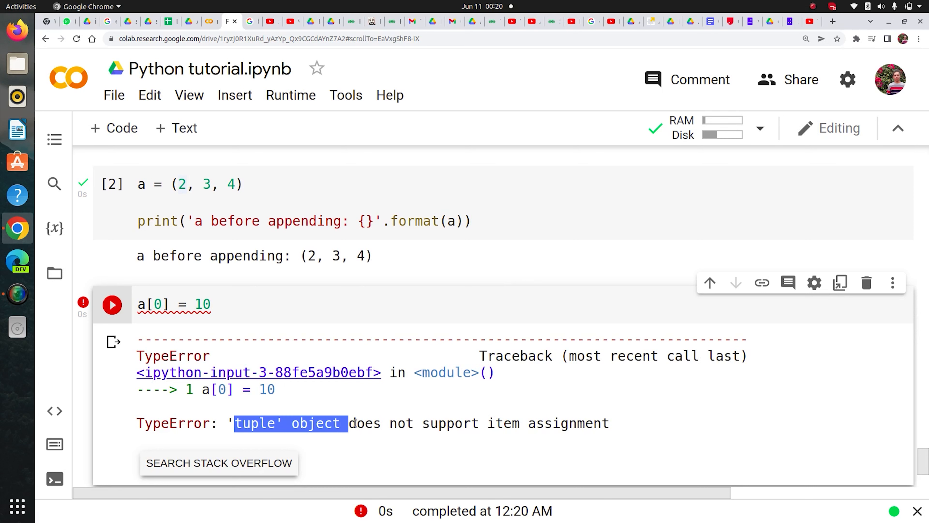
pyautogui.moveTo(341, 423); pyautogui.dragTo(609, 423)
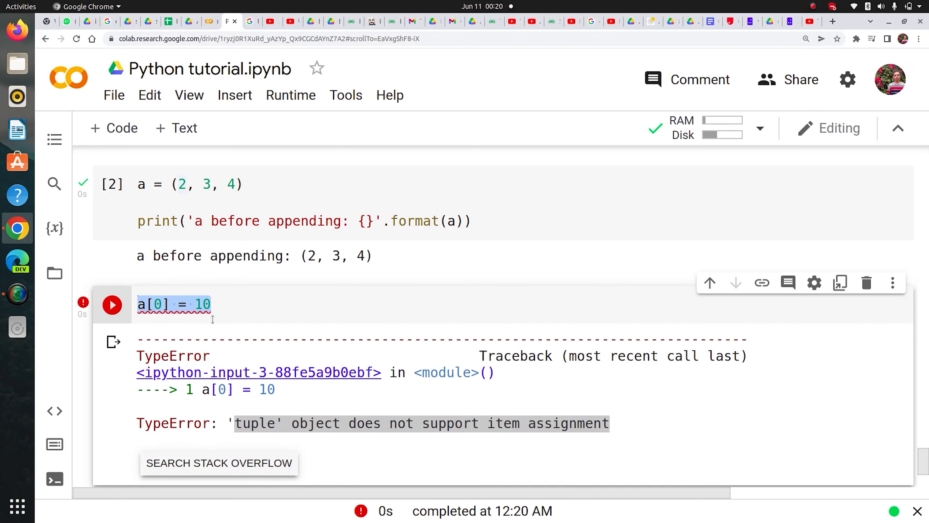
pyautogui.click(214, 304)
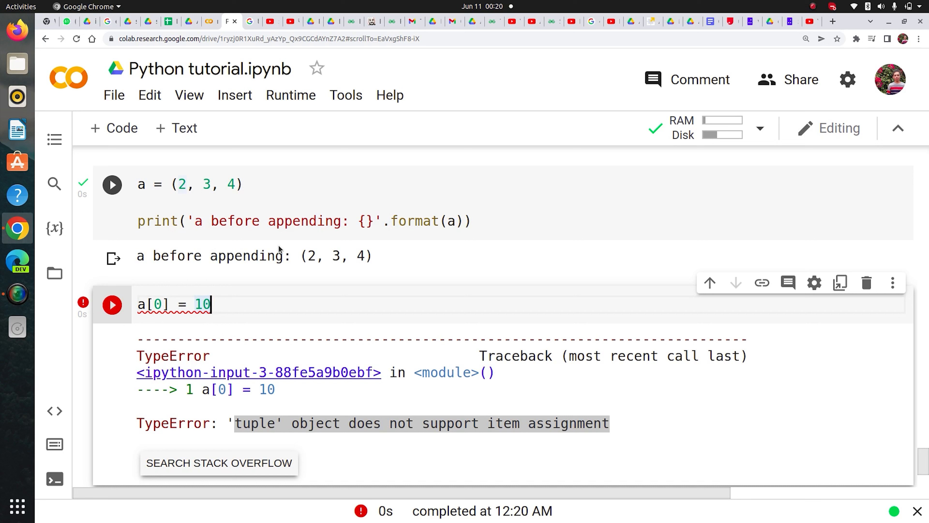
pyautogui.click(111, 185)
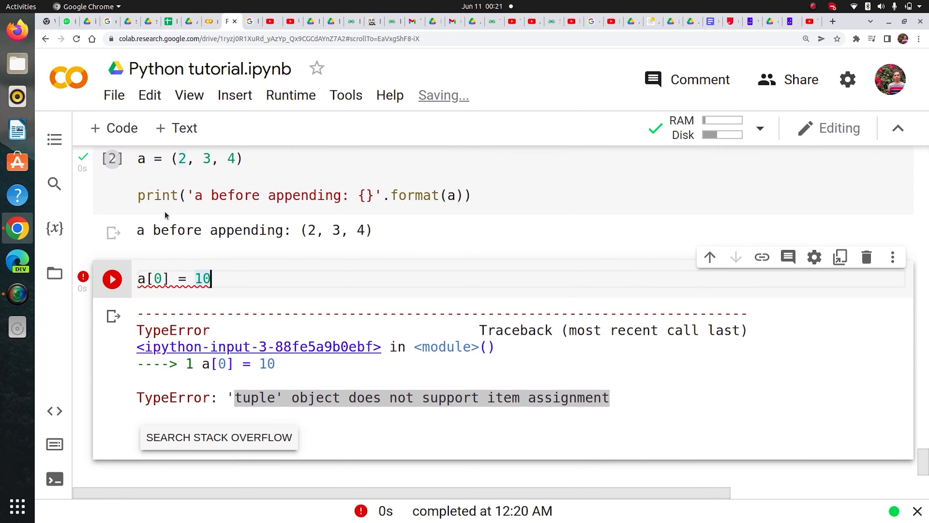
# Add a cell with a = (2) and print(a) and run it
pyautogui.click(112, 279)
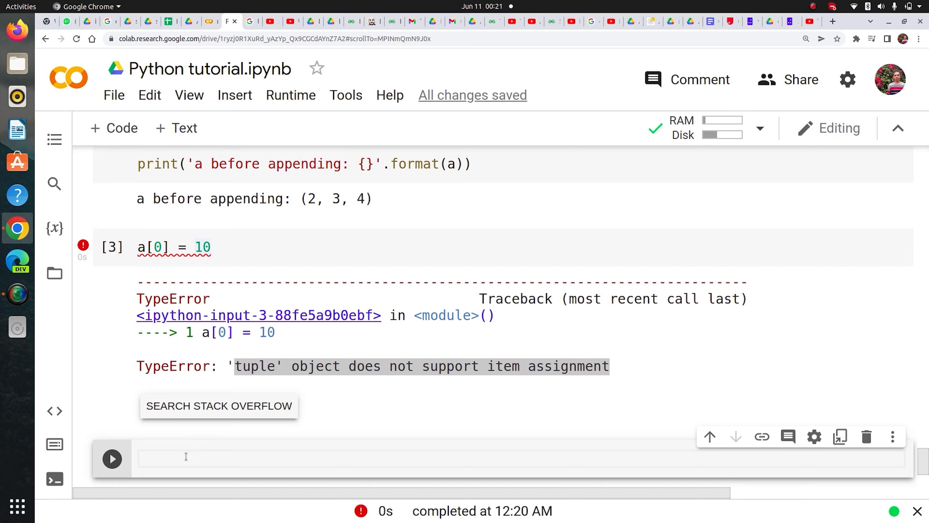
pyautogui.write('a')
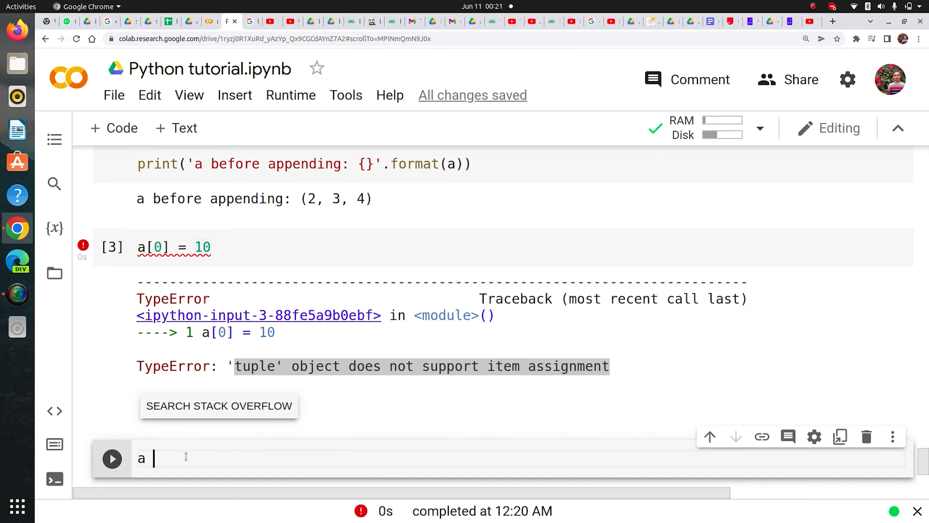
pyautogui.write('= []')
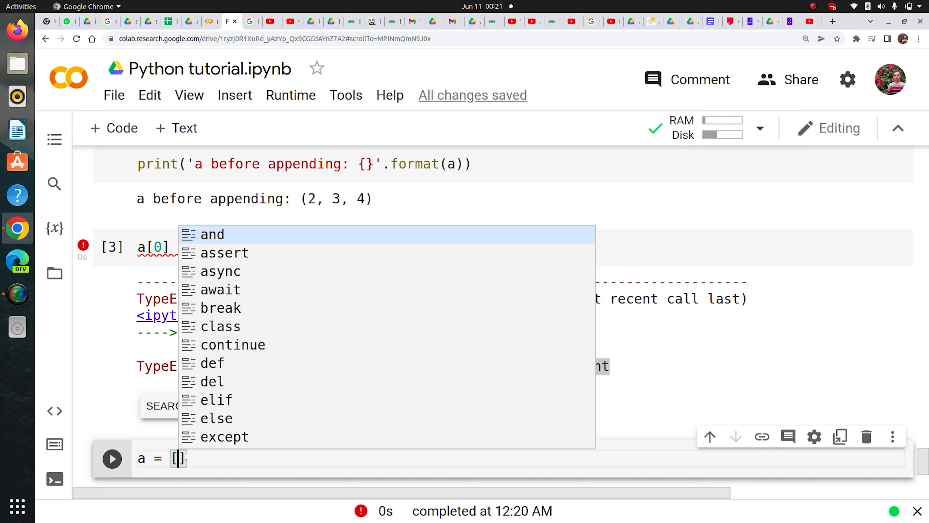
pyautogui.write('2)')
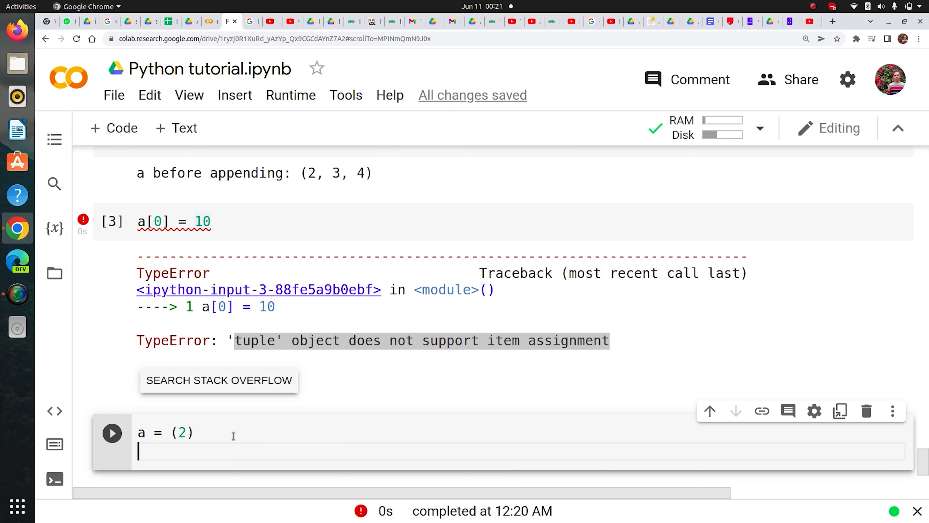
pyautogui.write('print(a)')
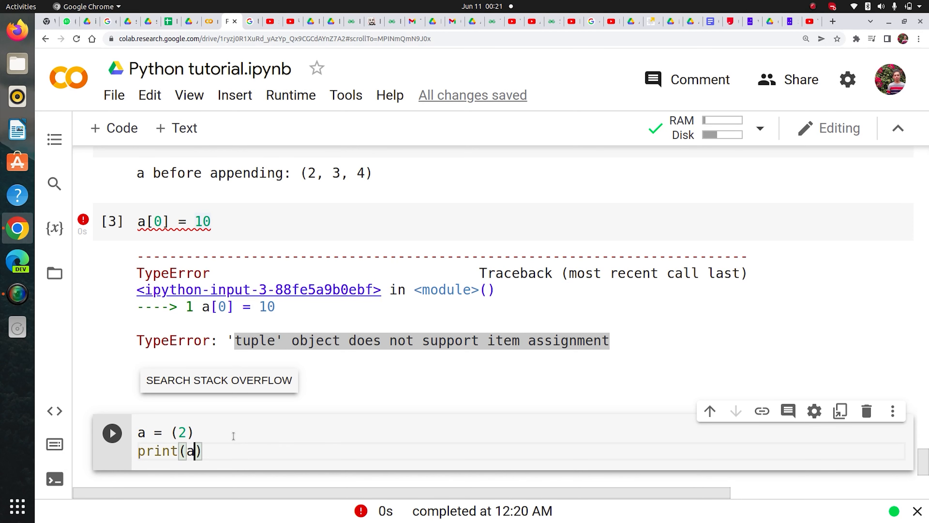
pyautogui.click(112, 433)
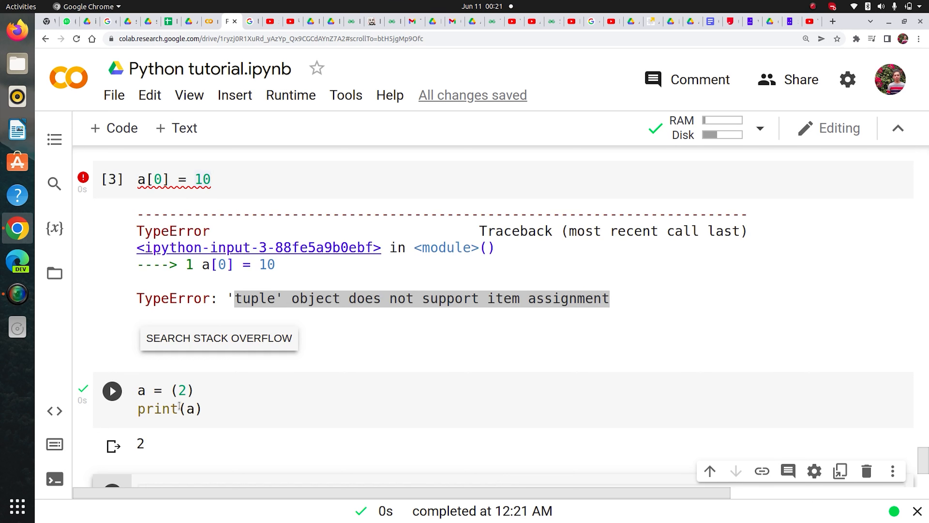
# Change the value to (2,) with a trailing comma and run, printing (2,)
pyautogui.click(191, 390)
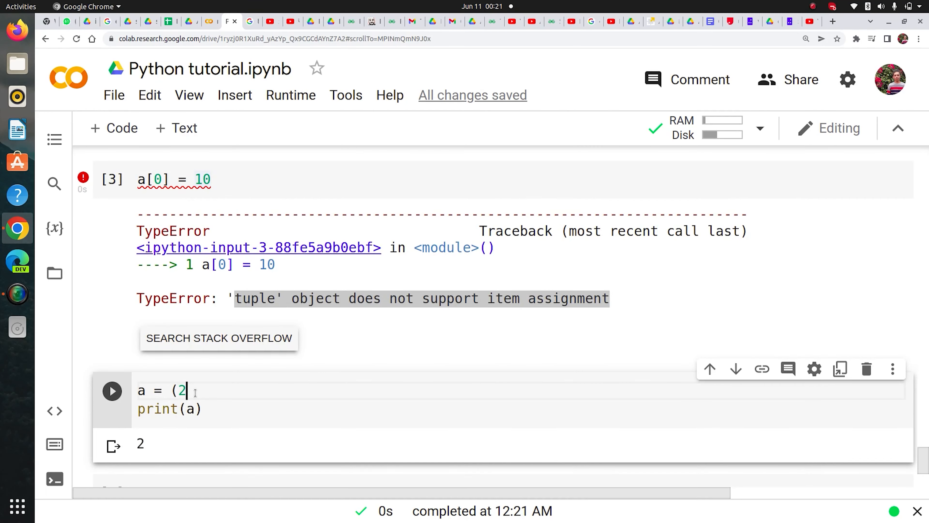
pyautogui.press('Backspace')
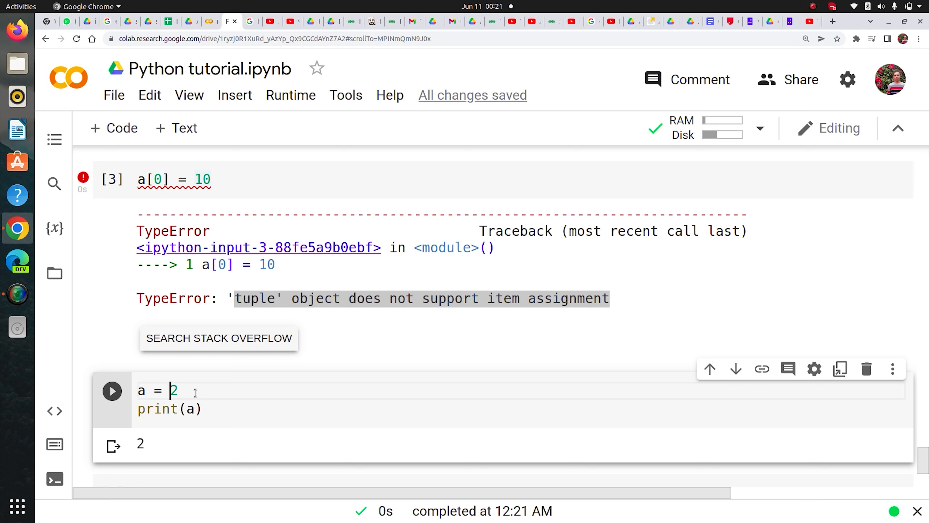
pyautogui.write('(')
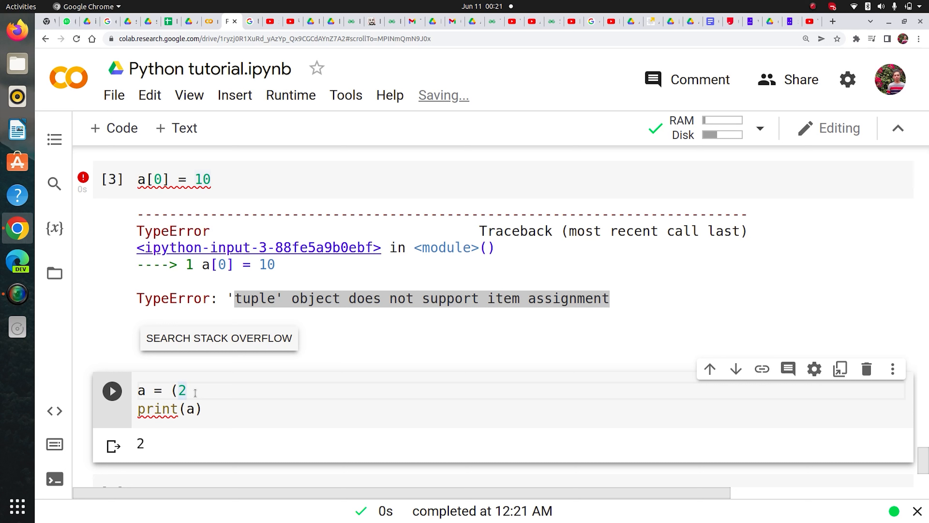
pyautogui.write(',)')
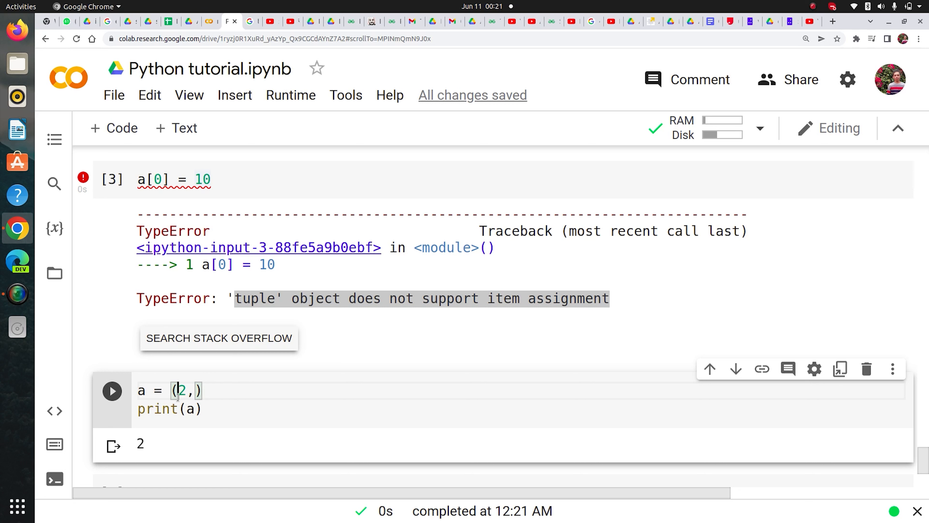
pyautogui.click(112, 390)
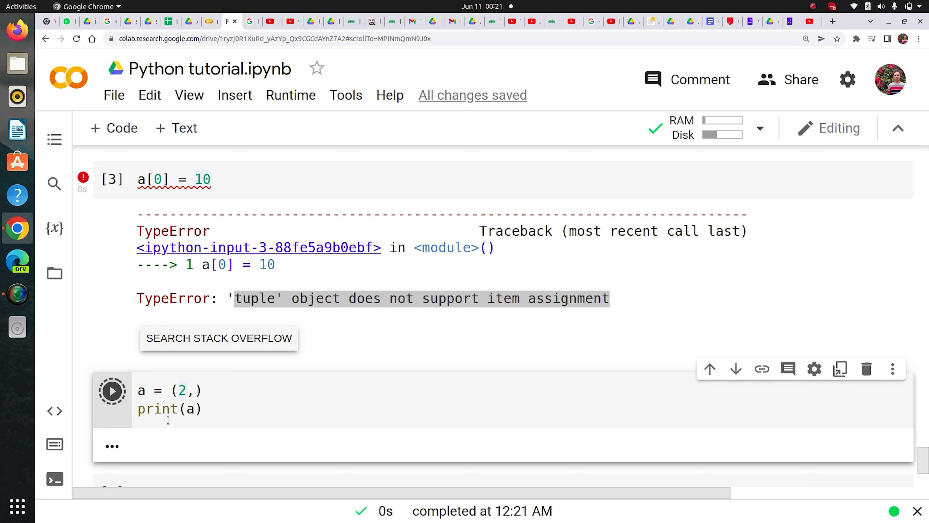
# Try tuple(2), then restore (2,) and rerun the single-element tuple cell
pyautogui.click(112, 391)
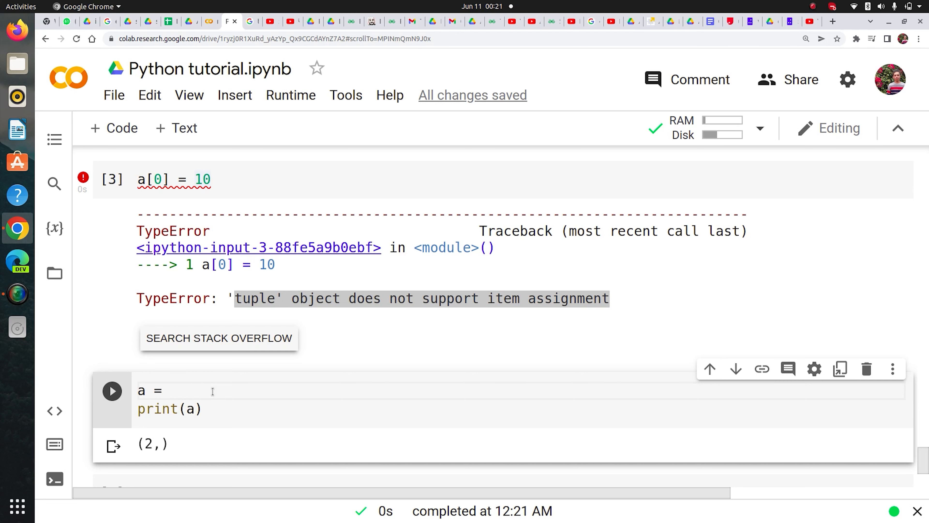
pyautogui.write('tuple')
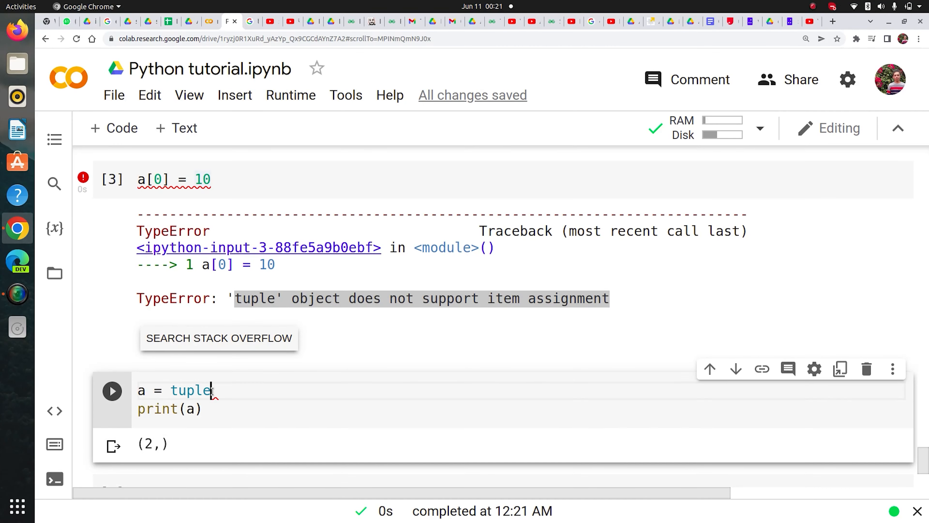
pyautogui.write('(2)')
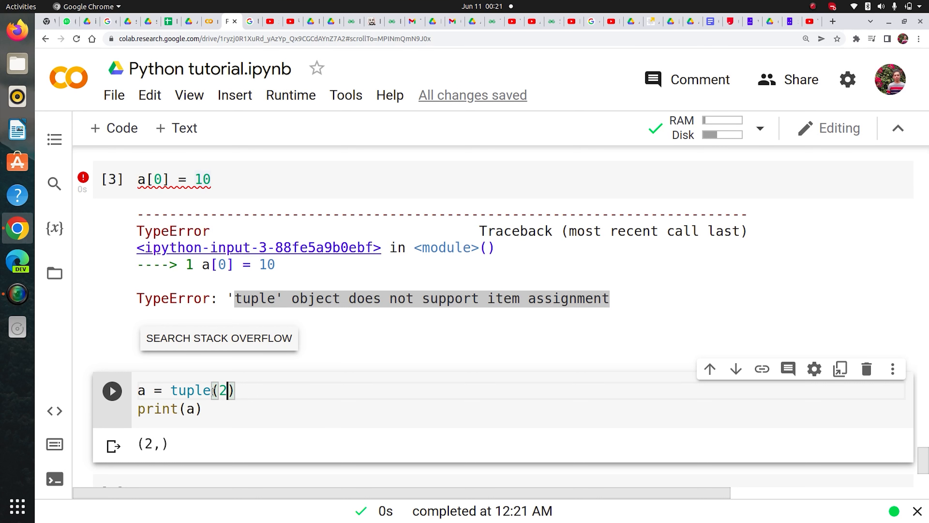
pyautogui.click(111, 390)
pyautogui.write(',')
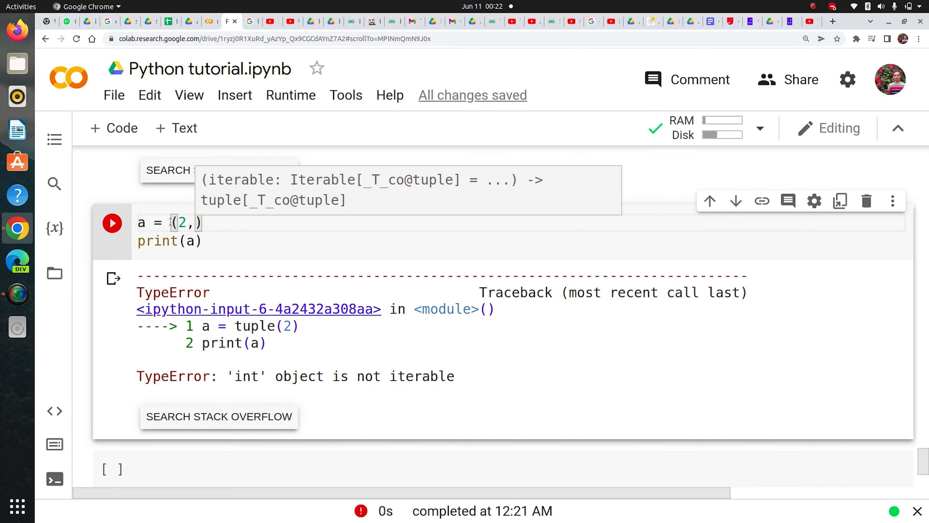
pyautogui.click(112, 222)
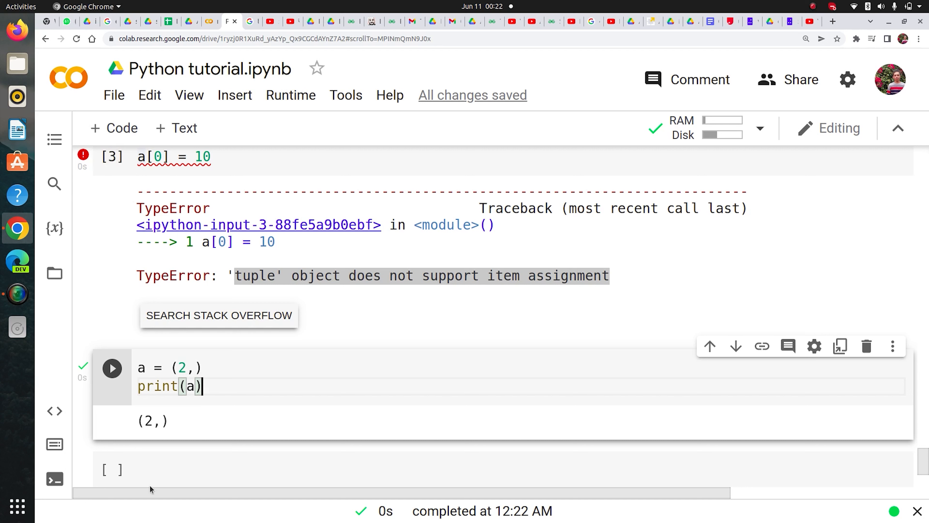
pyautogui.click(112, 368)
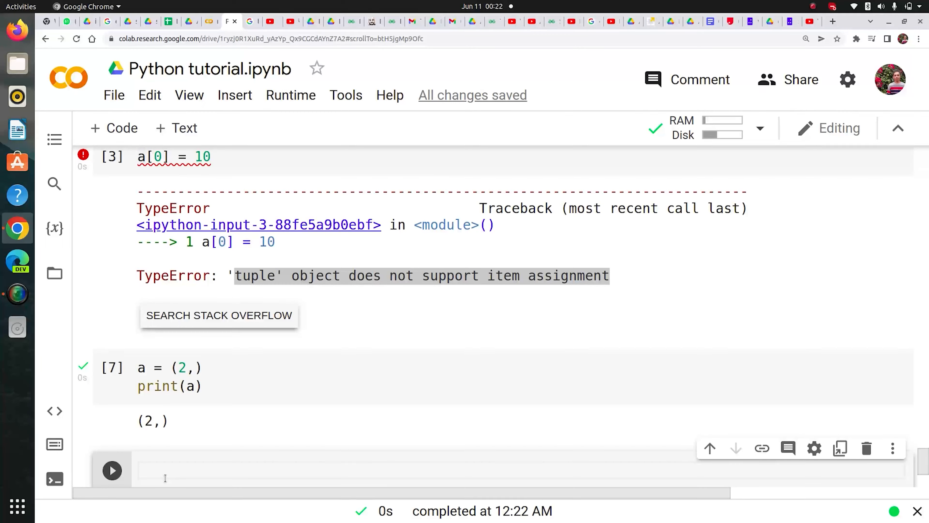
# Write a = (2,)*5 with print(a) and run it, outputting (2, 2, 2, 2, 2)
pyautogui.write('a')
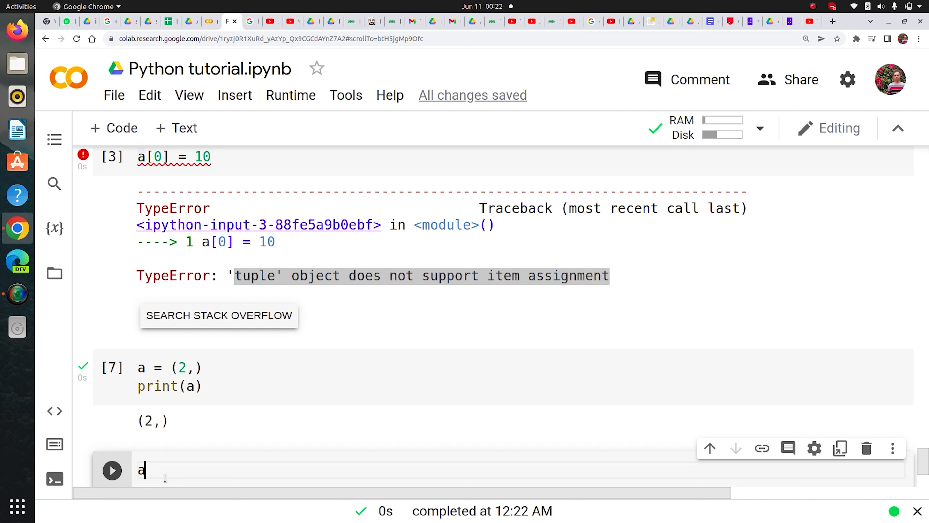
pyautogui.write('= (2)')
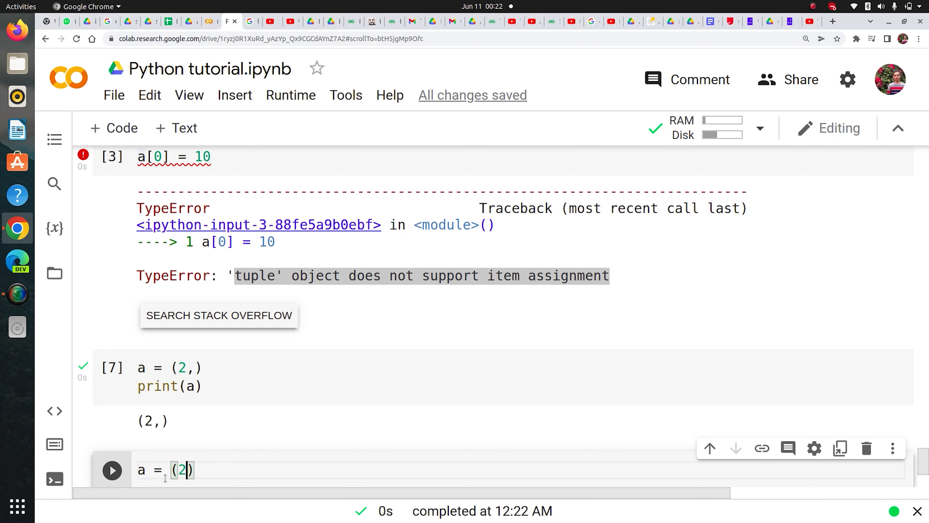
pyautogui.write('*')
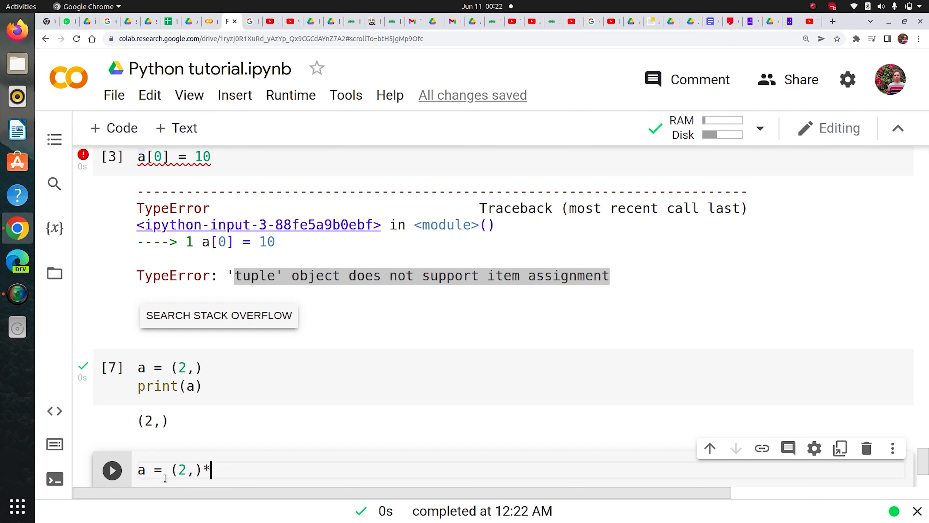
pyautogui.write('5')
pyautogui.write('print(a)')
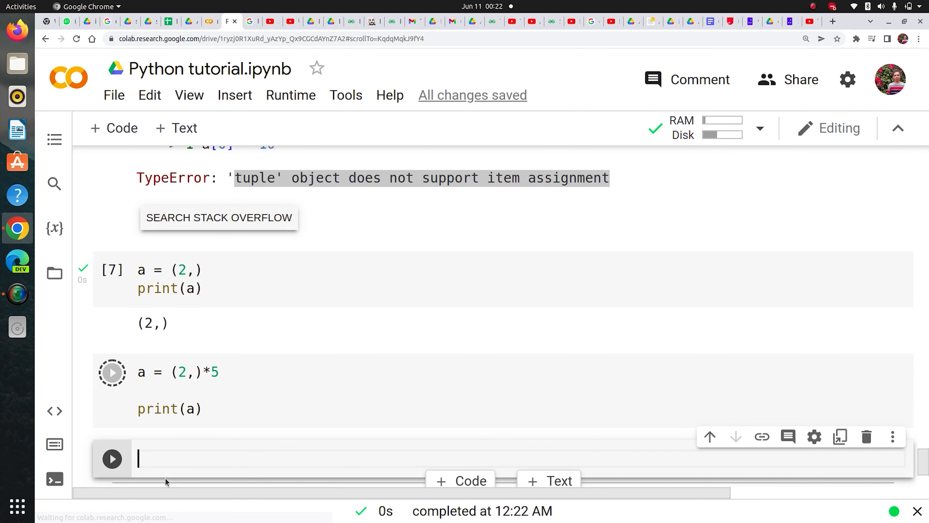
pyautogui.click(112, 372)
pyautogui.write('a =')
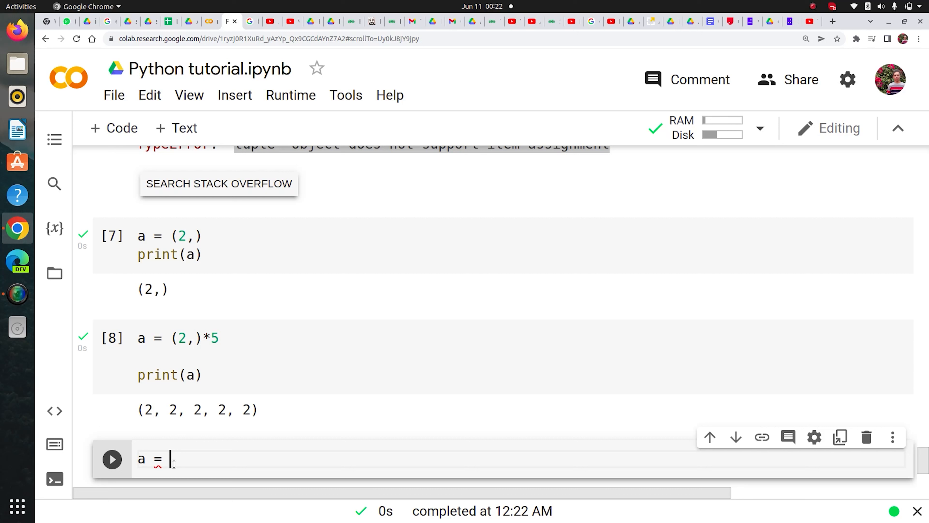
# Write a = [1, 2, 3] with print(tuple(a)) and run it, outputting (1, 2, 3)
pyautogui.write('[1,')
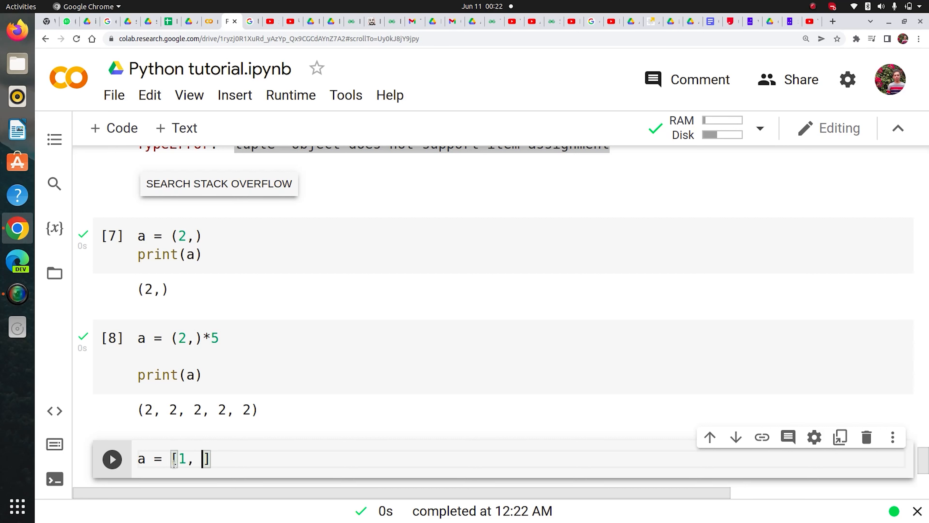
pyautogui.write('2, 3]')
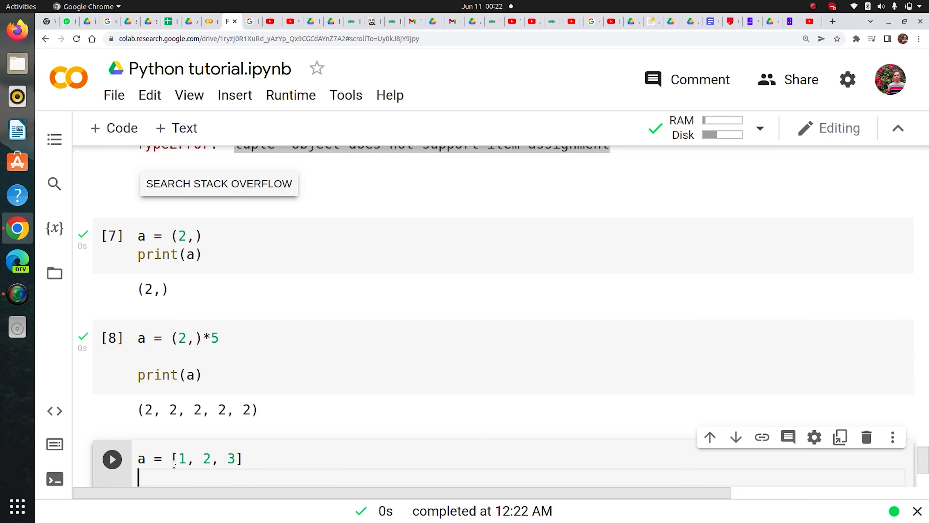
pyautogui.write('print(tuple(a')
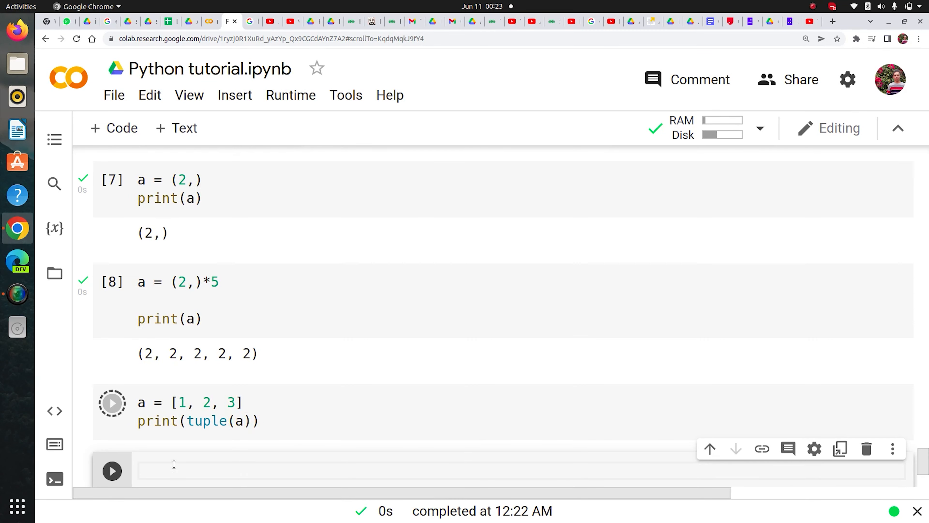
pyautogui.click(112, 403)
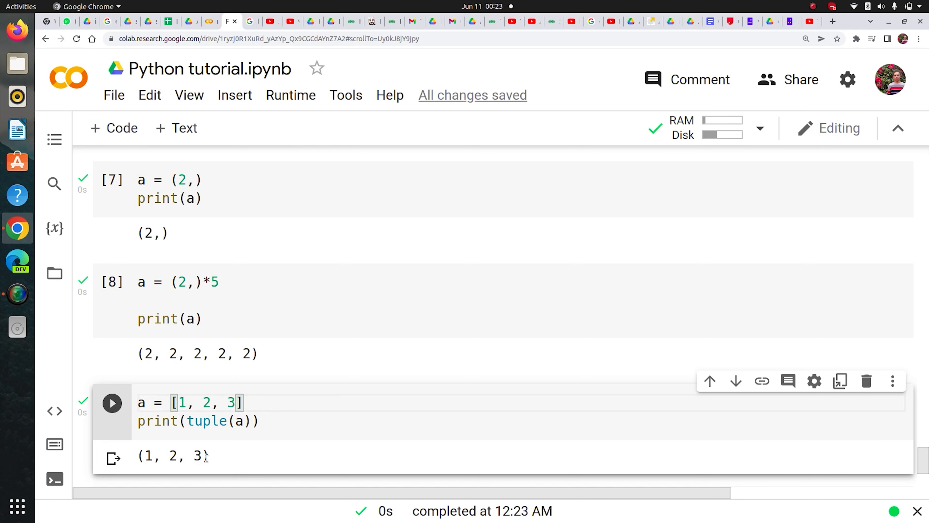
pyautogui.moveTo(193, 456)
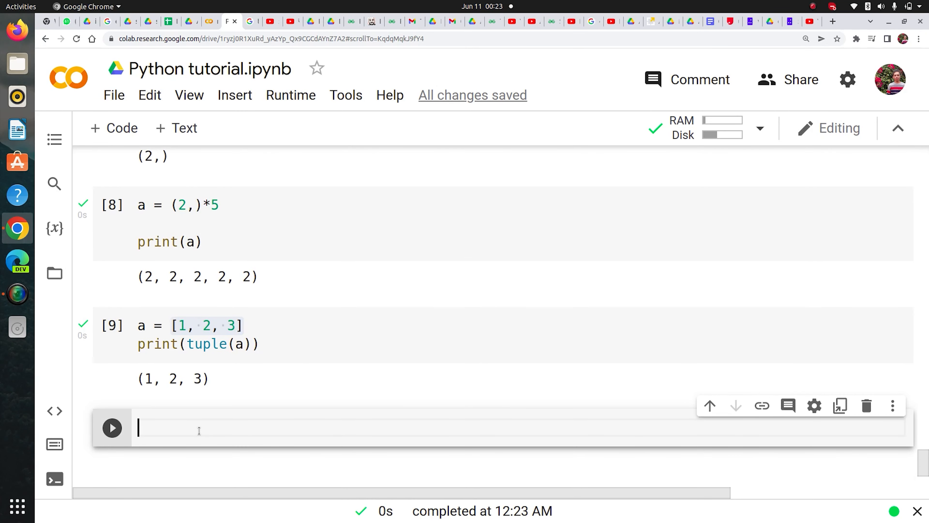
pyautogui.moveTo(295, 4)
pyautogui.write('a =')
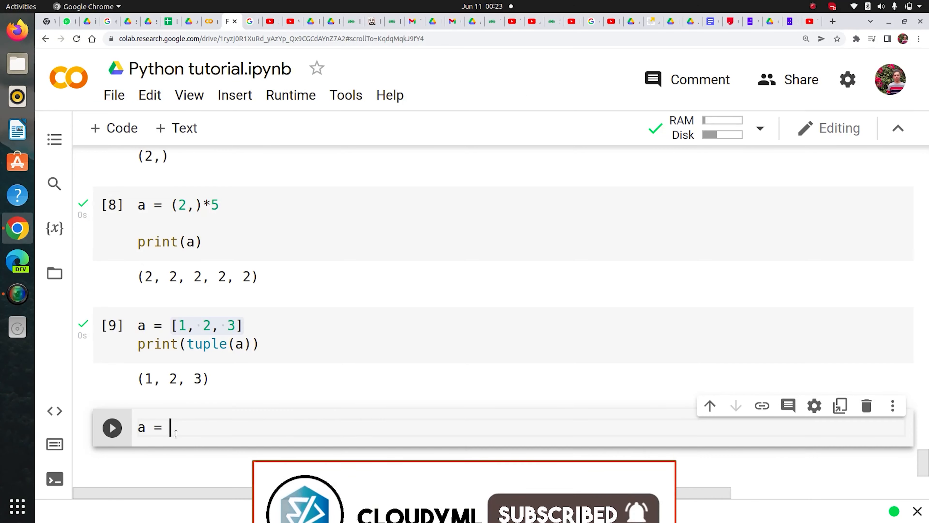
# Define tuple a = (1, 2, 3) and call a.count() from the autocomplete suggestions
pyautogui.write('(')
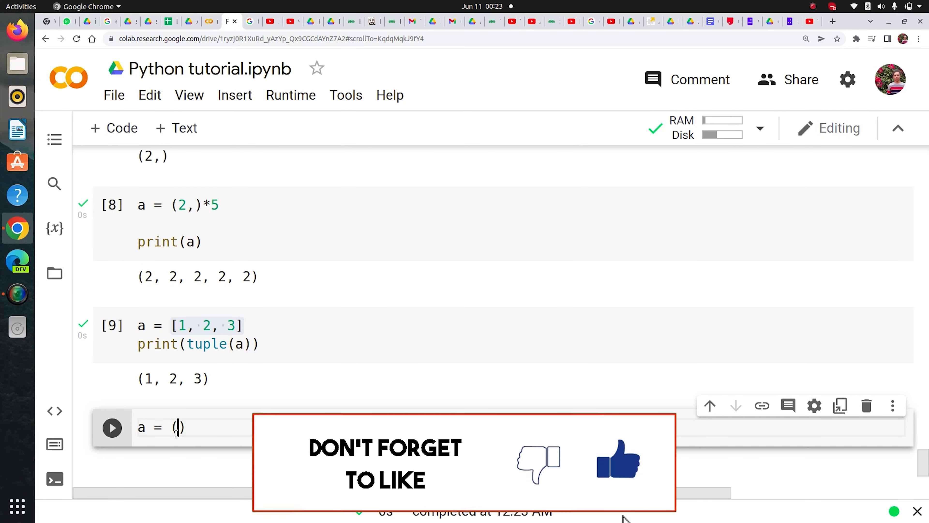
pyautogui.write('1, 2, 3')
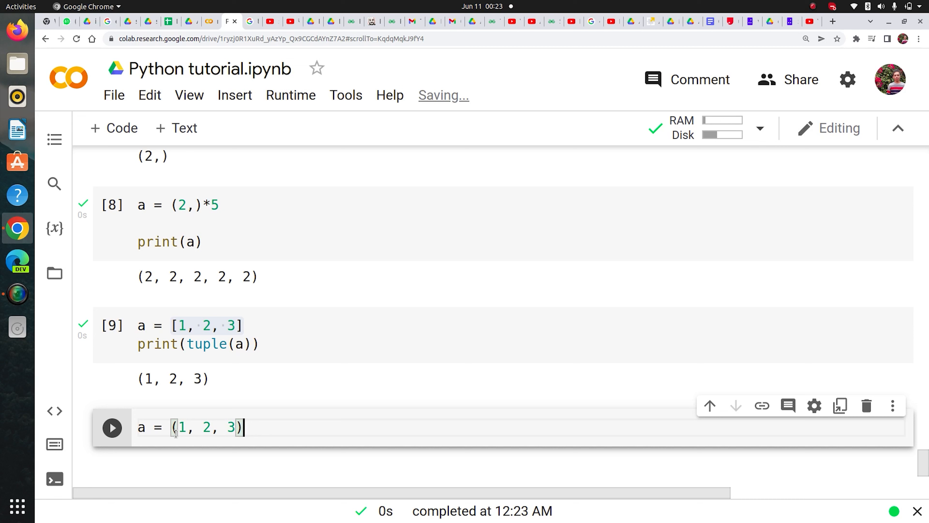
pyautogui.write('a.')
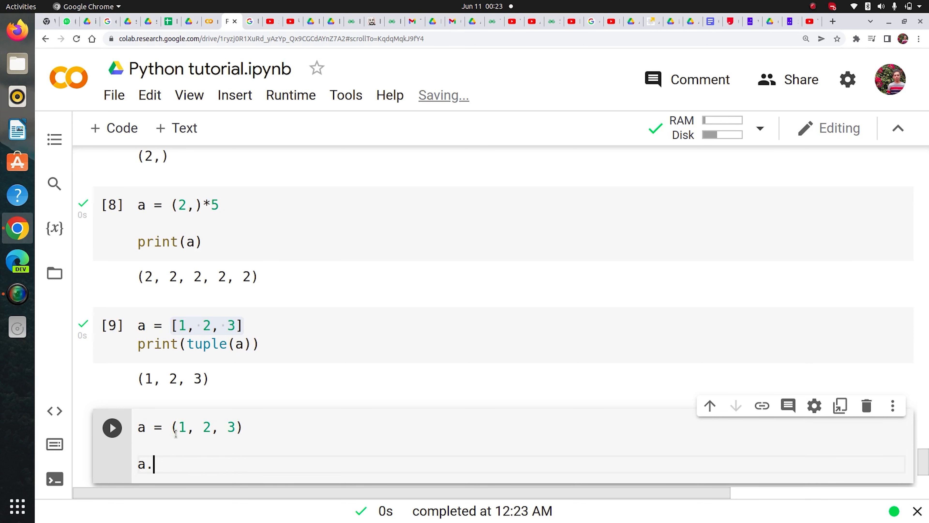
pyautogui.write('.')
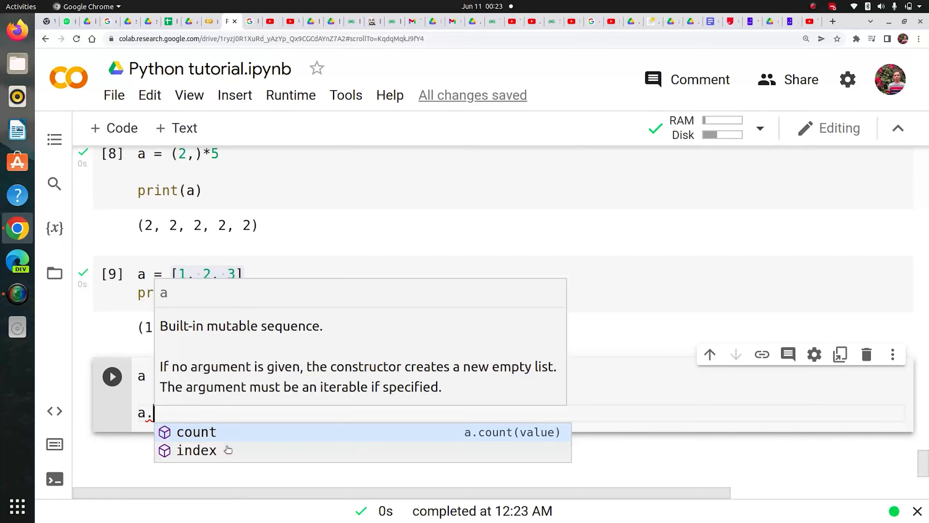
pyautogui.moveTo(222, 449)
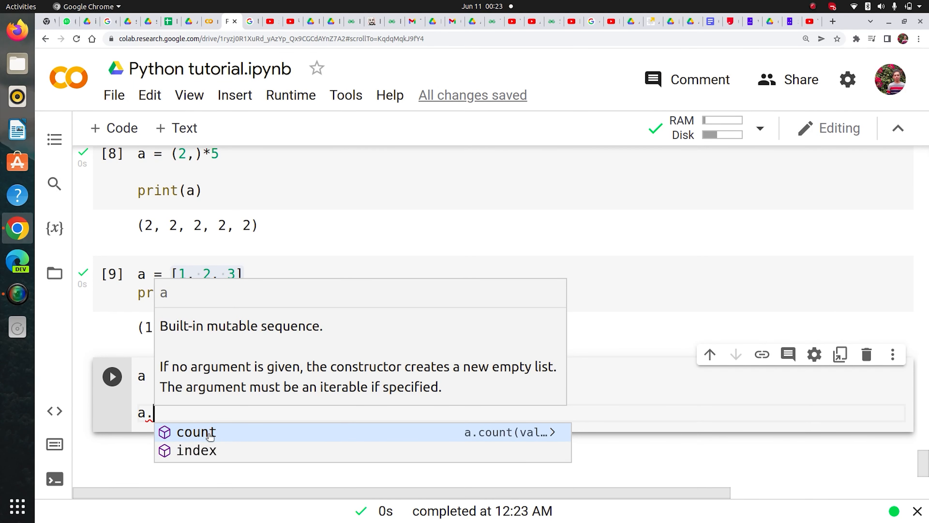
pyautogui.click(196, 432)
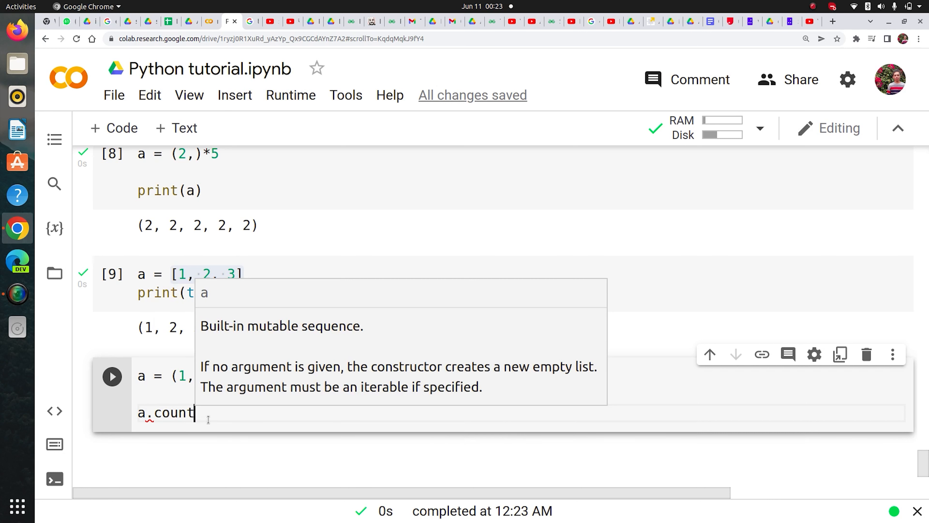
pyautogui.write('()')
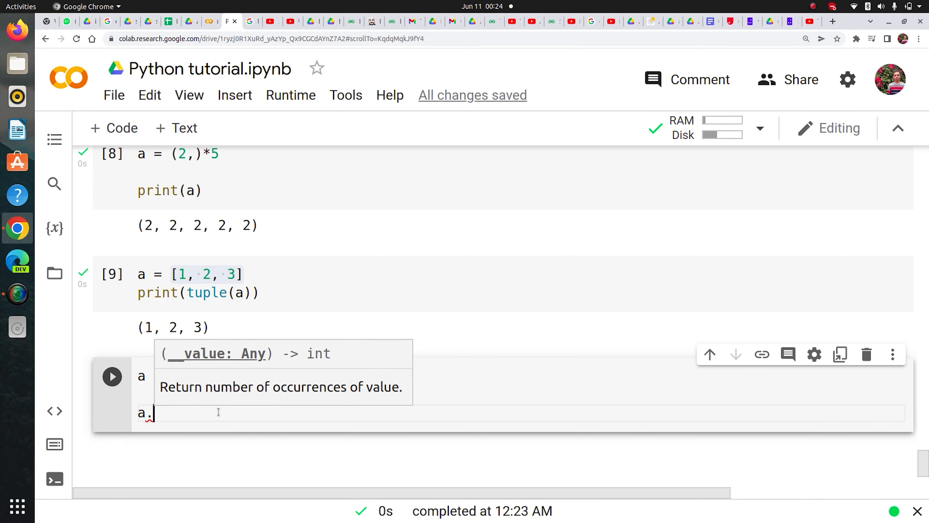
# Count 1 with a.count(1), extend the tuple to (1, 1, 1, 1, 2, 3) and rerun for 4
pyautogui.write('coun')
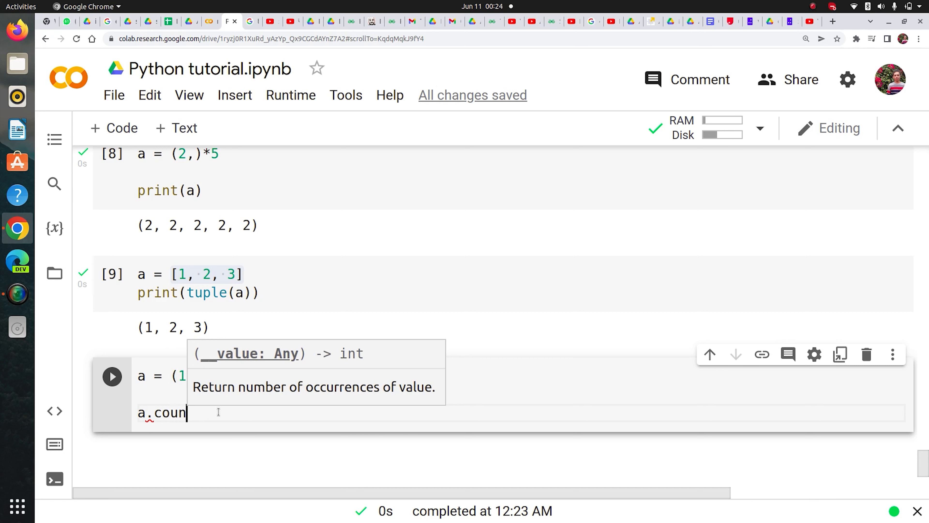
pyautogui.write('t')
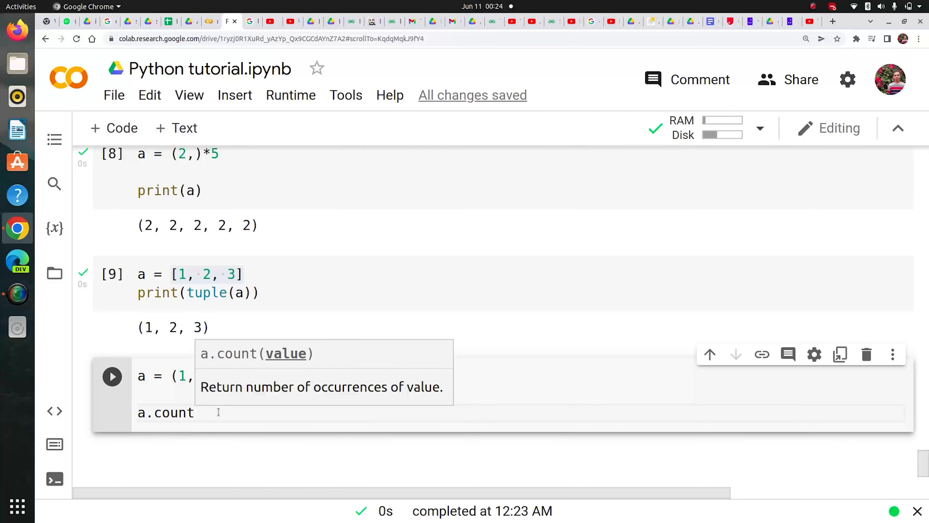
pyautogui.write('(1)')
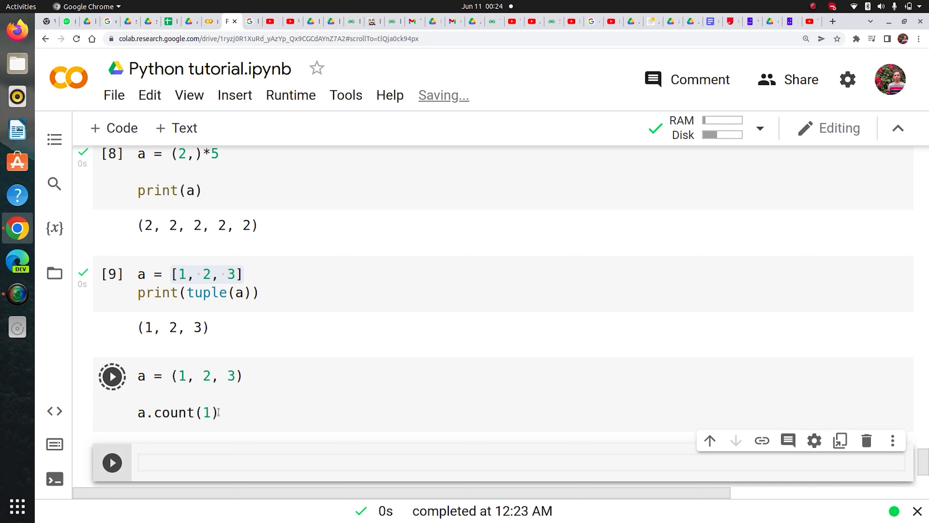
pyautogui.click(112, 375)
pyautogui.write('1, 1, 1, ')
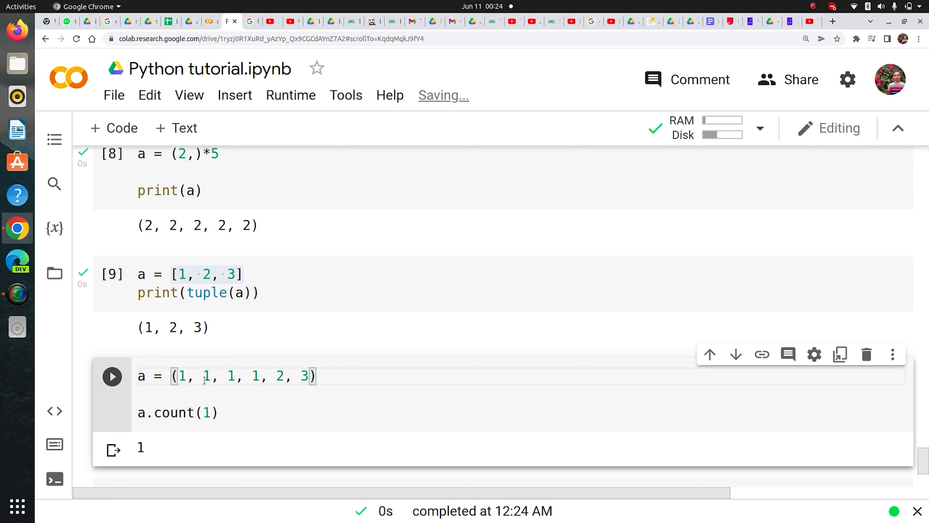
pyautogui.click(112, 375)
pyautogui.write('a')
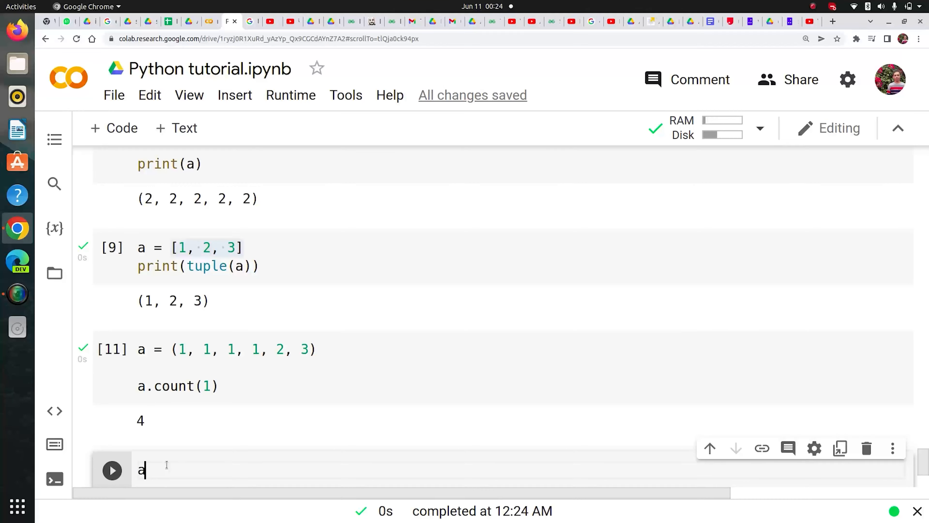
# Write a.index(3) in the new cell and run it, returning 5
pyautogui.write('.')
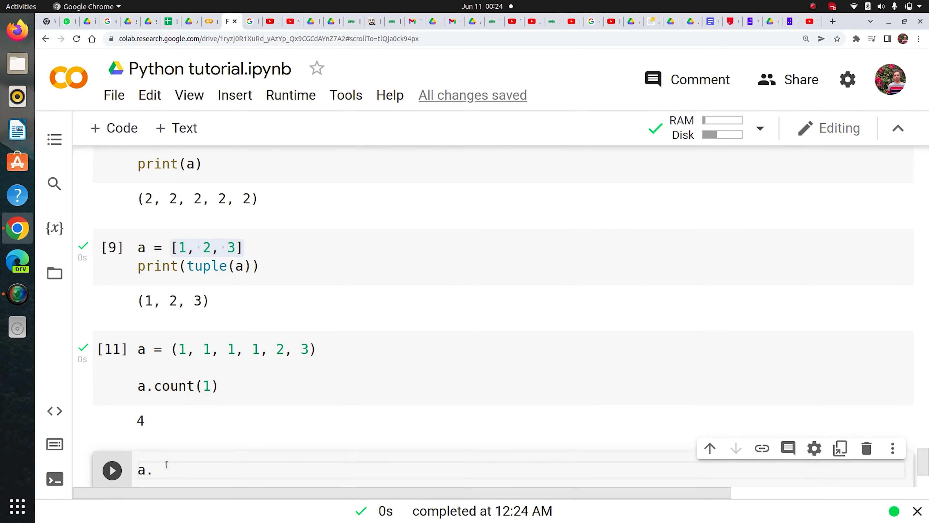
pyautogui.write('index')
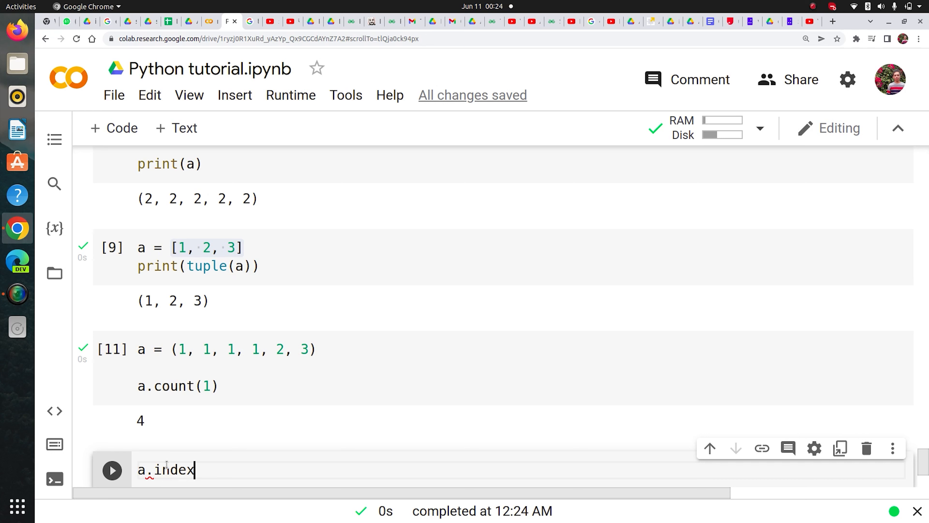
pyautogui.write('()')
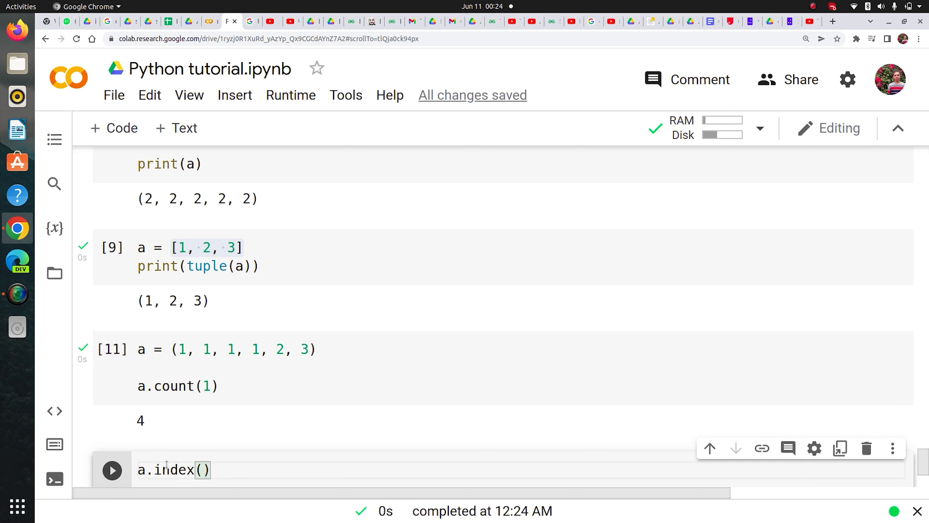
pyautogui.write('3')
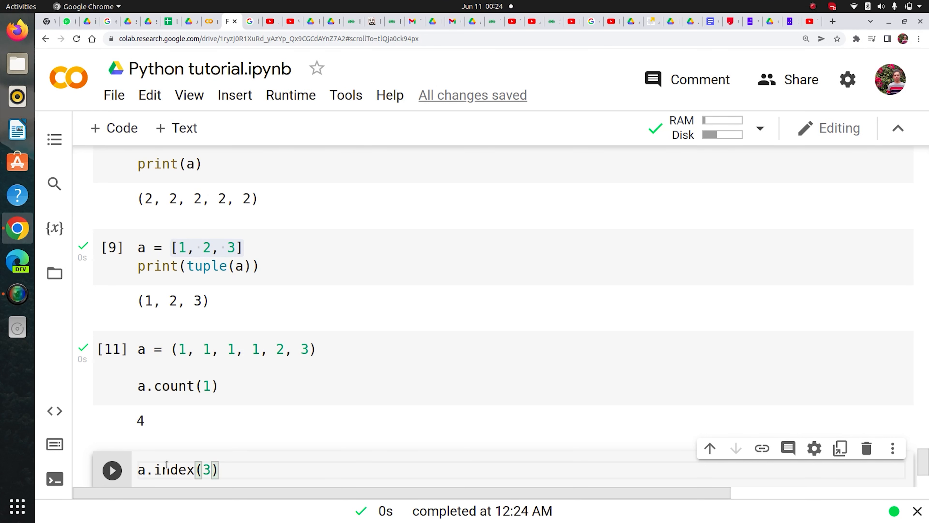
# Point out the value 3 and the repeated 1s in the tuple to explain the index result
pyautogui.click(112, 470)
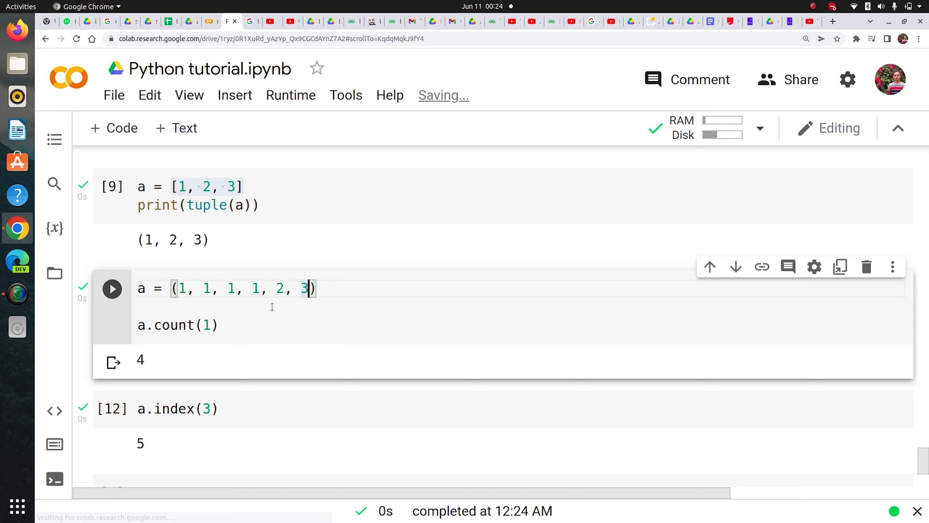
pyautogui.click(205, 289)
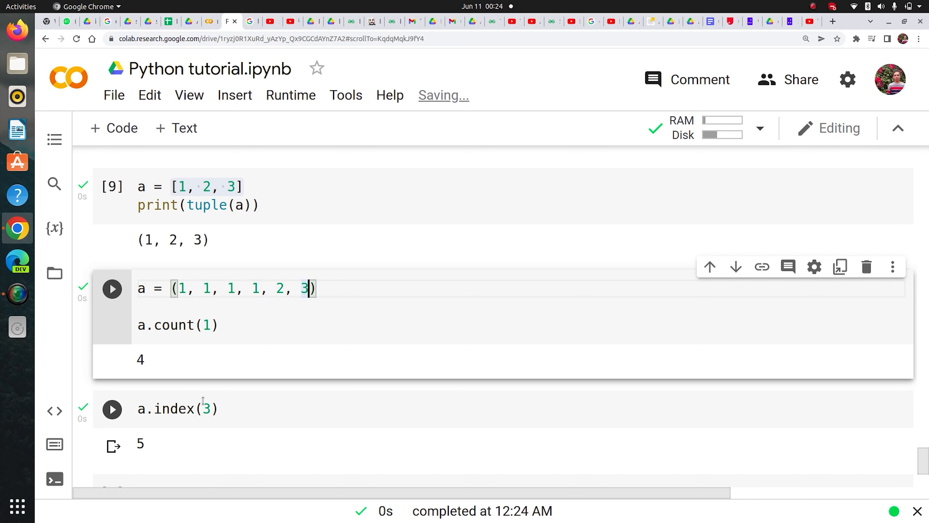
pyautogui.click(112, 408)
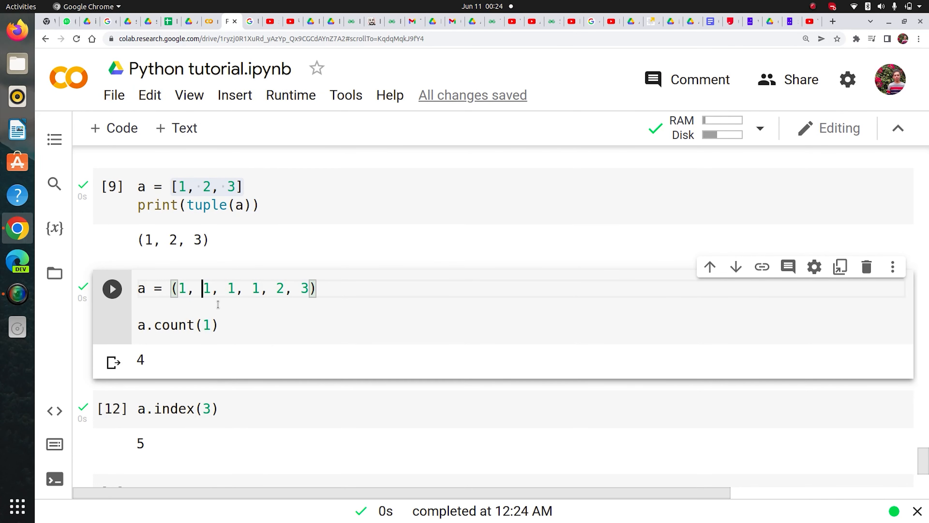
pyautogui.click(177, 408)
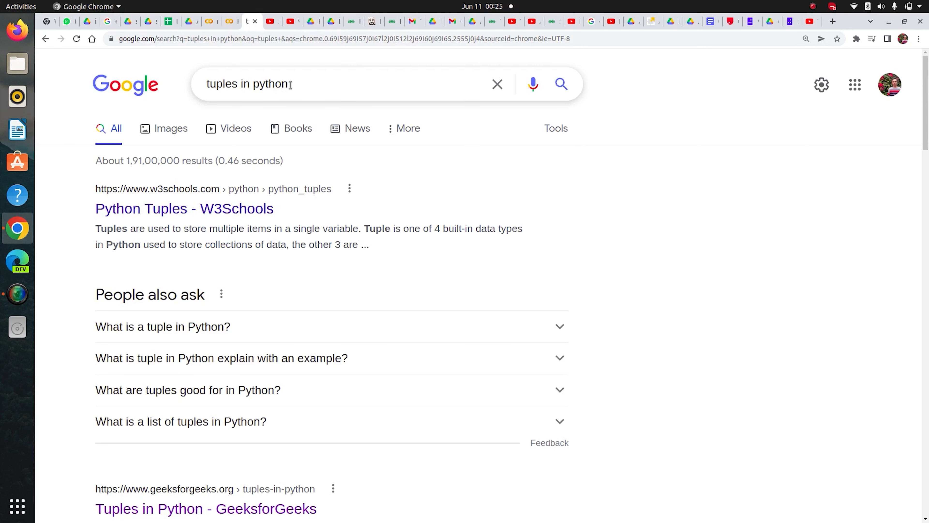
# Search Google for 'tuples methods in python' and open the W3Schools Tuple Methods page
pyautogui.tripleClick(248, 84)
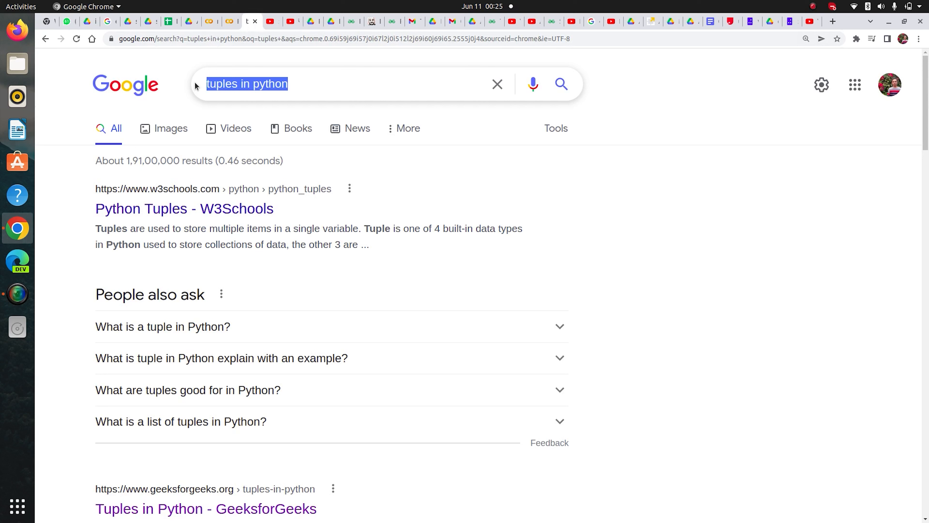
pyautogui.write('tuples me')
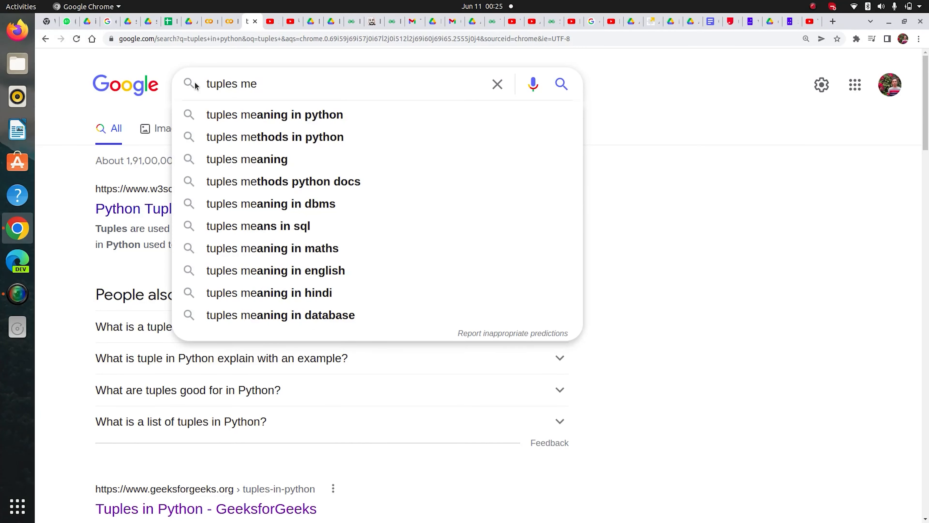
pyautogui.click(275, 136)
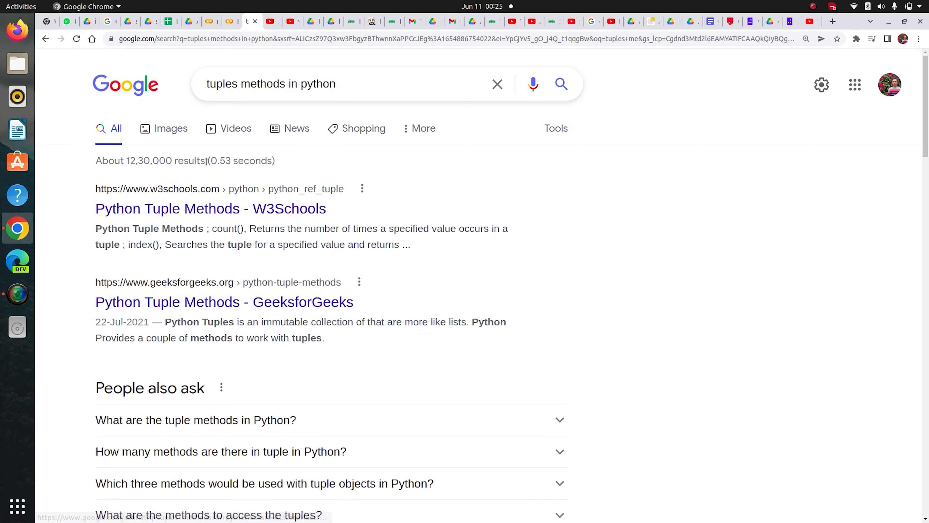
pyautogui.click(210, 208)
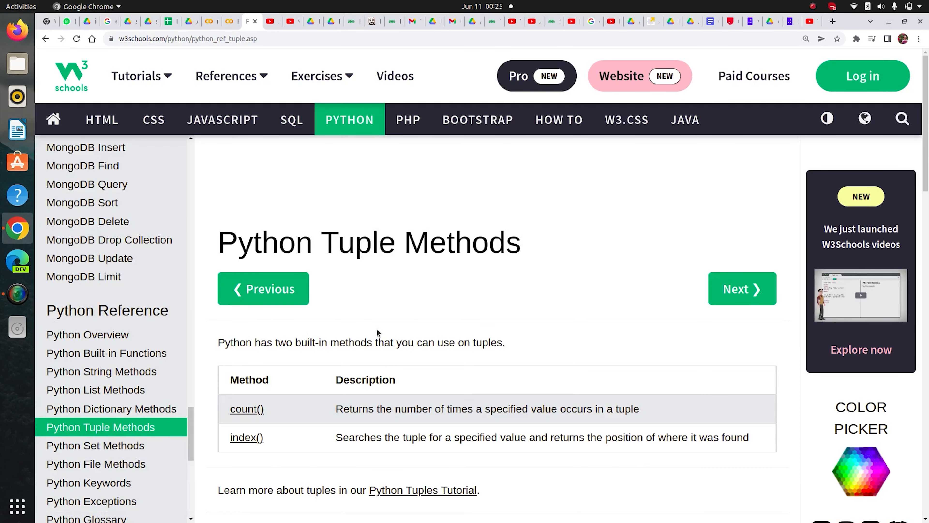
# Highlight the index() and count() descriptions on W3Schools, then return to Colab
pyautogui.scroll(-3)
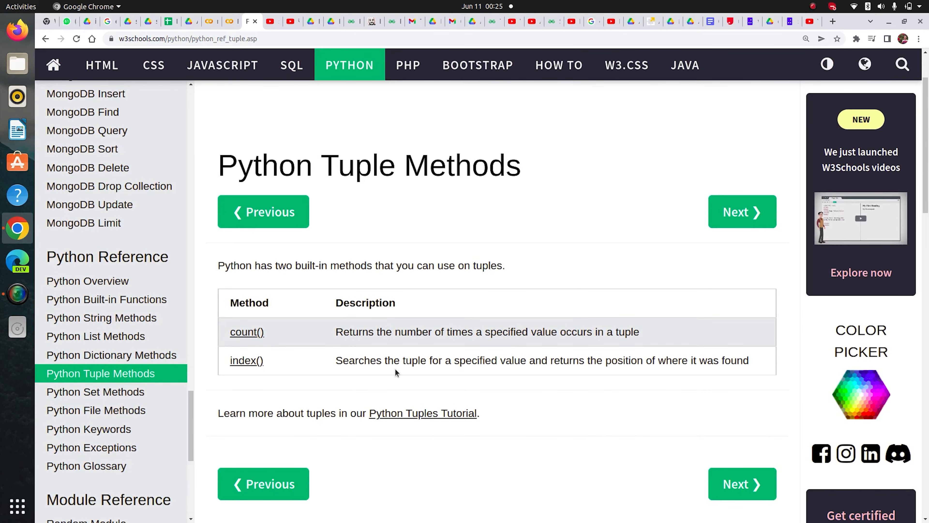
pyautogui.moveTo(335, 359); pyautogui.dragTo(684, 360)
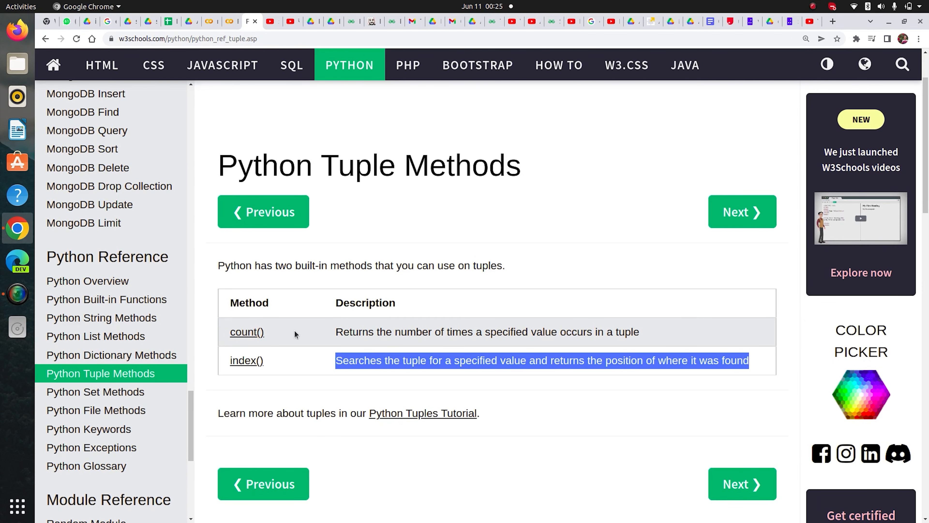
pyautogui.click(488, 331)
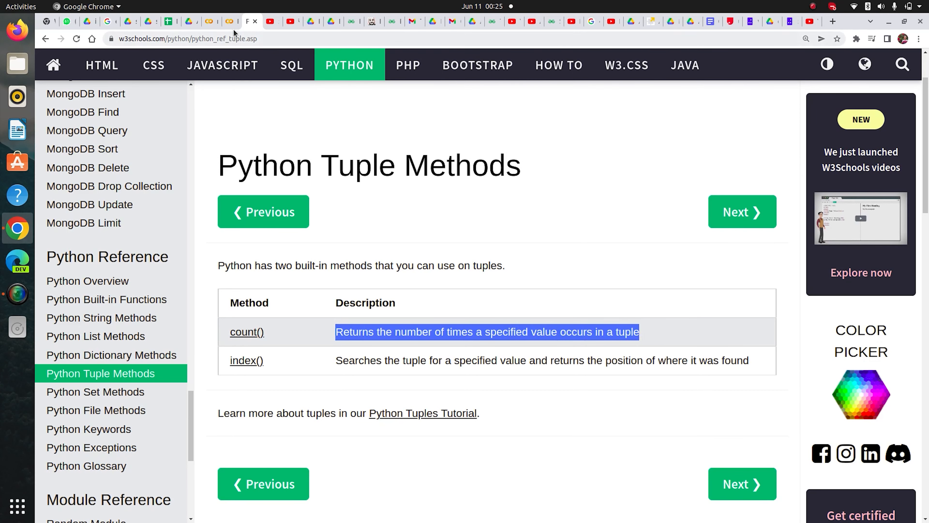
pyautogui.click(231, 21)
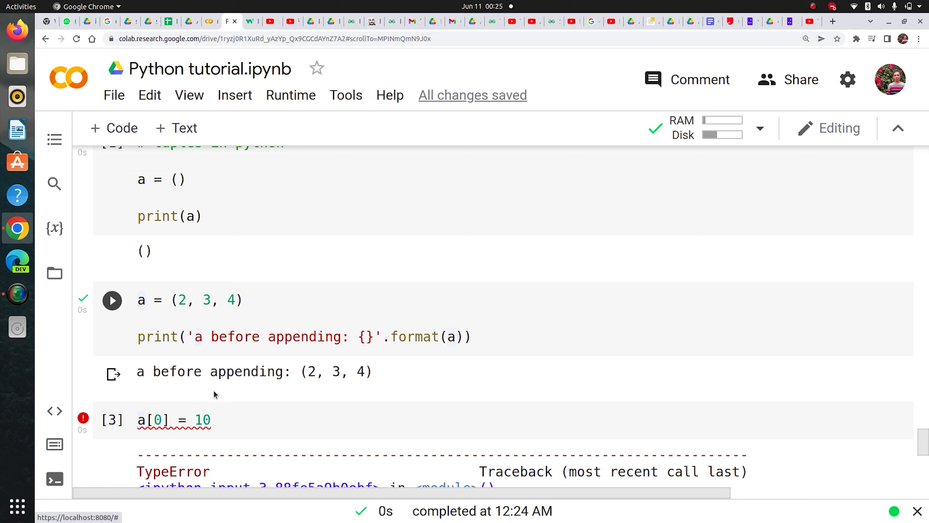
# Return to the first tuples cell where the empty tuple a = () is created
pyautogui.click(173, 420)
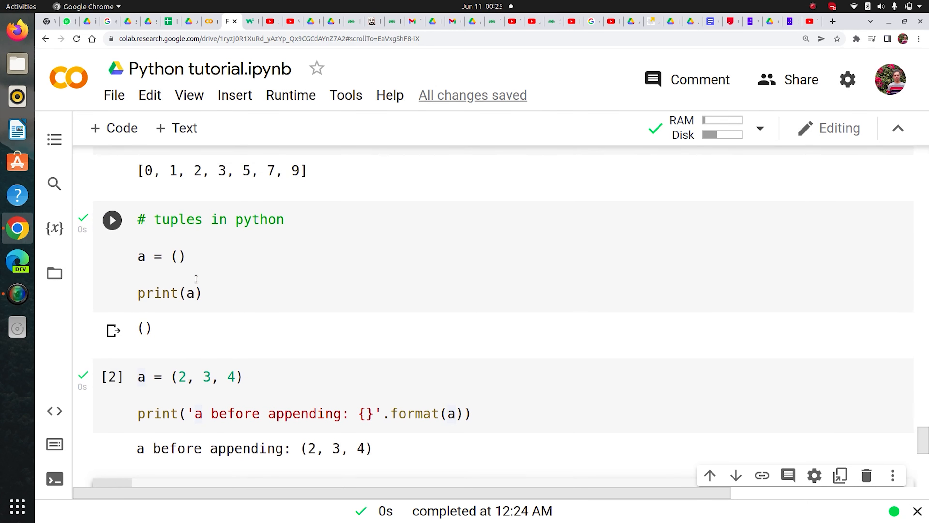
pyautogui.click(176, 256)
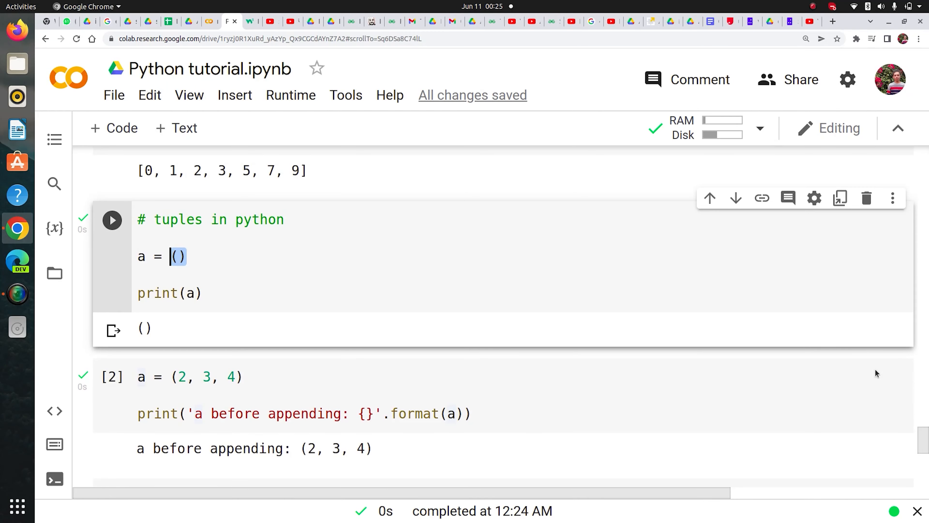